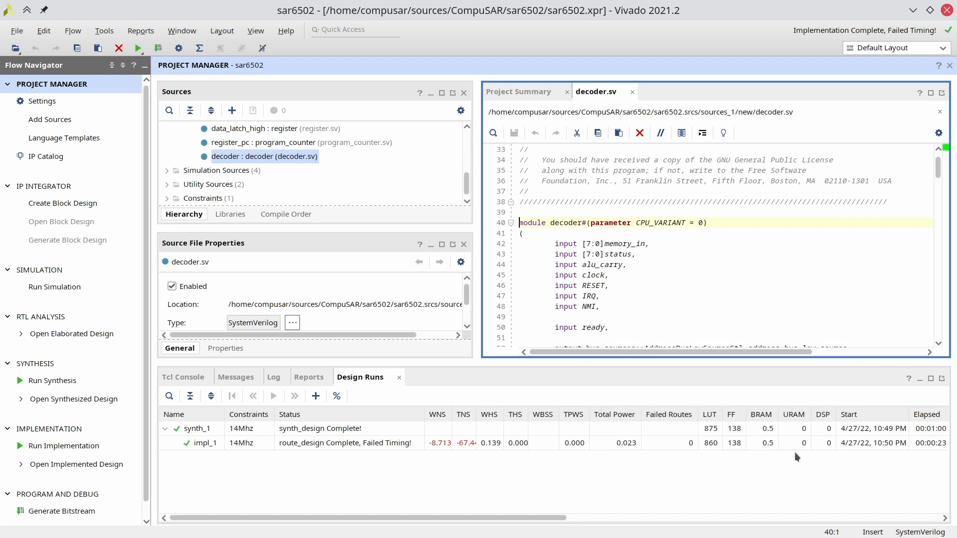
Switch to the Okular window showing datasheet page 30, Table 7-1
click(708, 222)
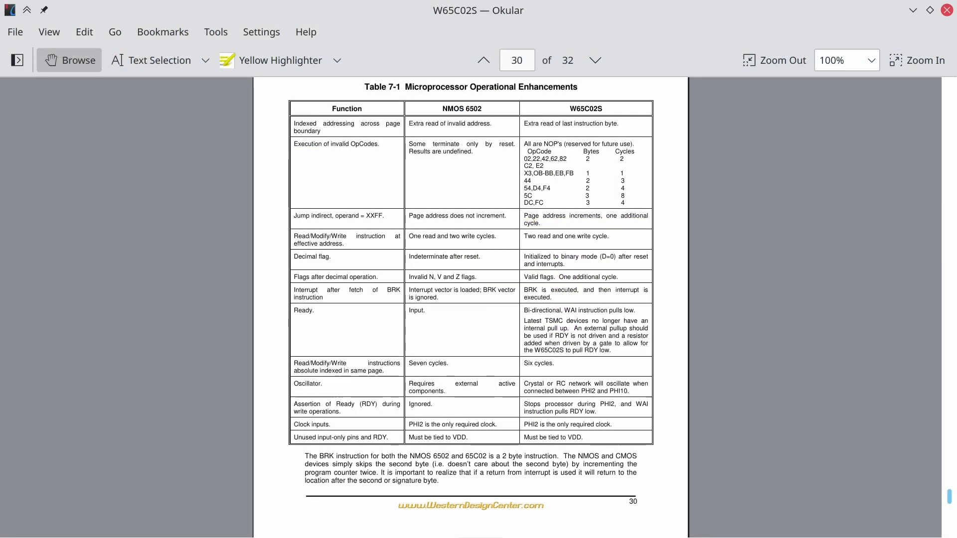
mouse_move(675, 238)
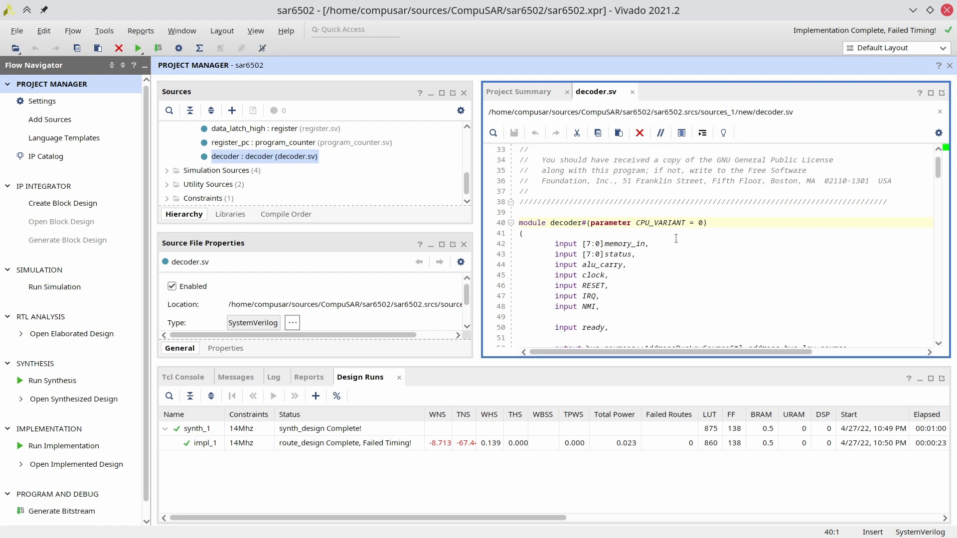
mouse_move(503, 406)
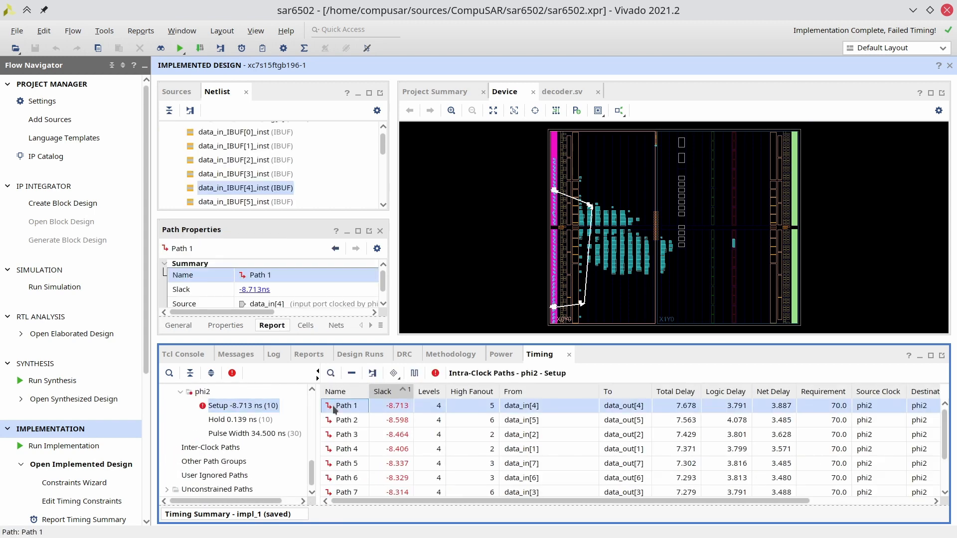
Open the failing setup path from data_in[4] to data_out[4] at -8.713 ns slack
click(371, 373)
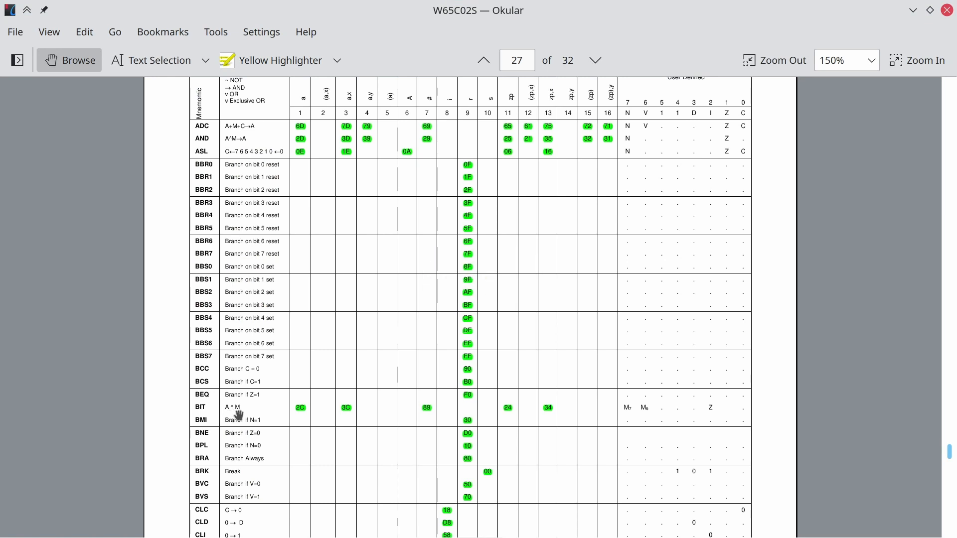
mouse_move(722, 427)
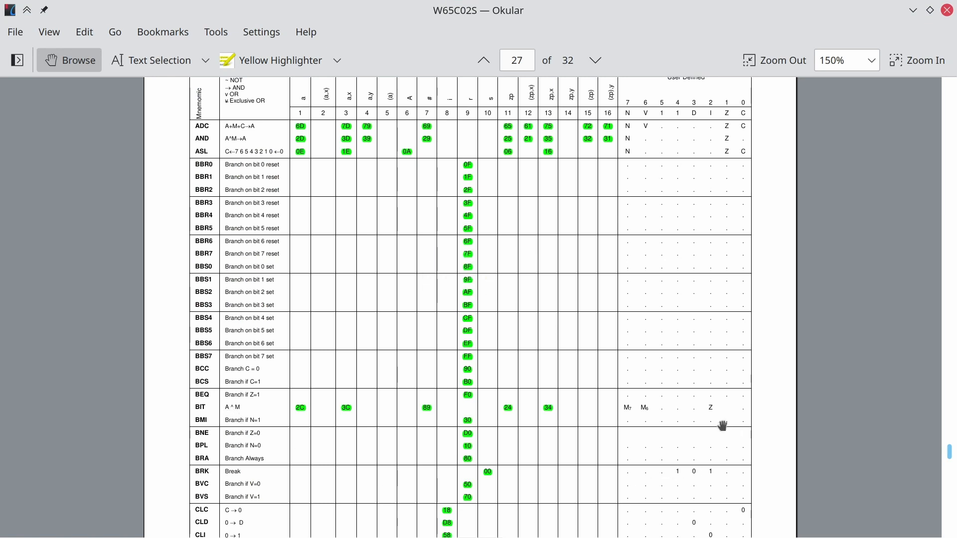
mouse_move(721, 403)
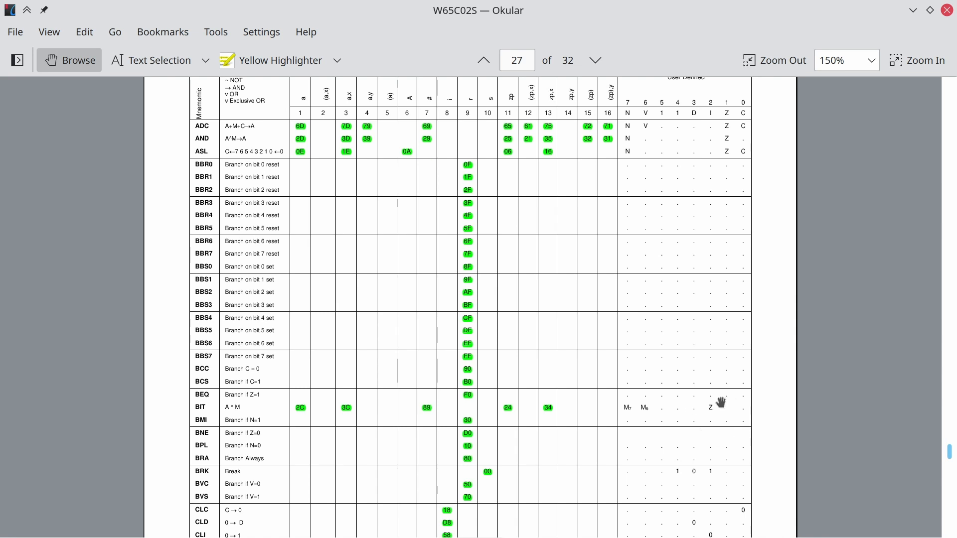
mouse_move(718, 409)
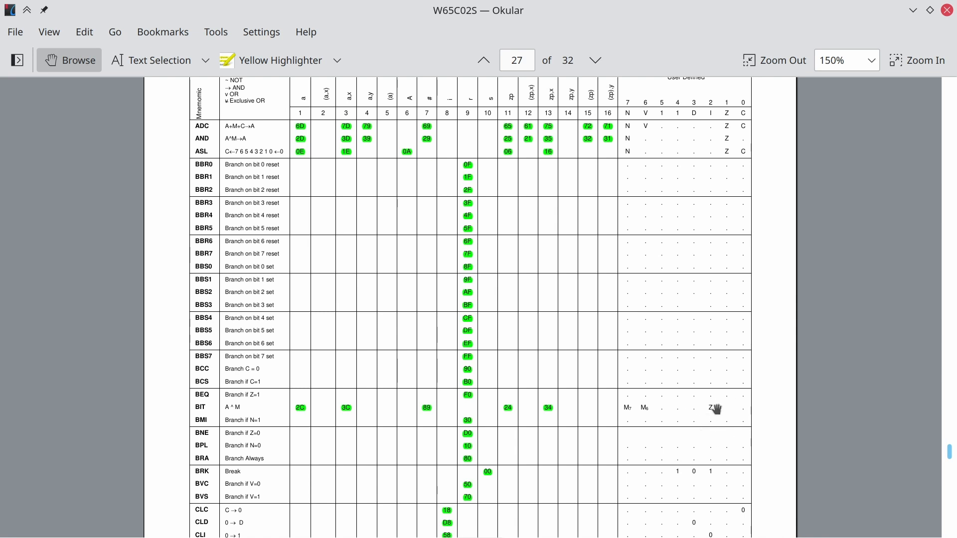
mouse_move(626, 429)
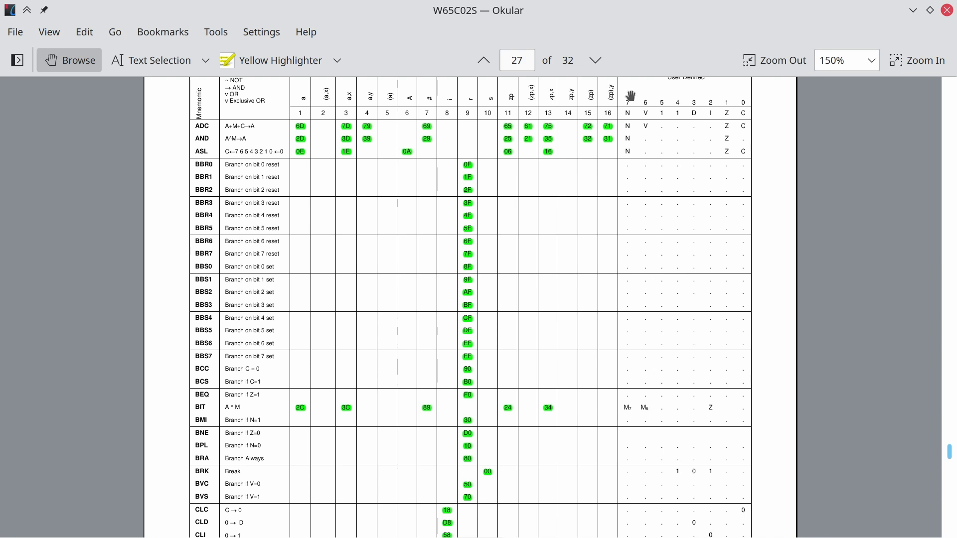
mouse_move(644, 403)
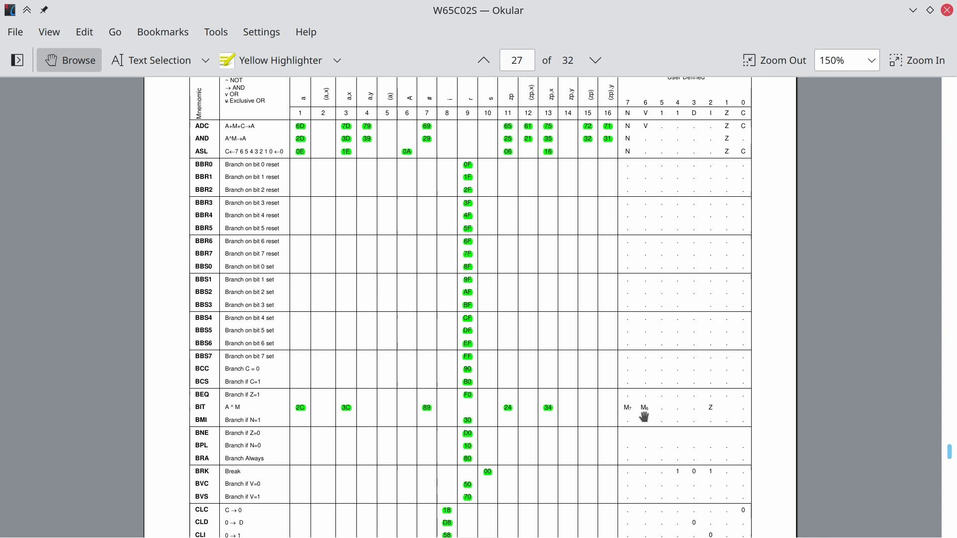
mouse_move(743, 441)
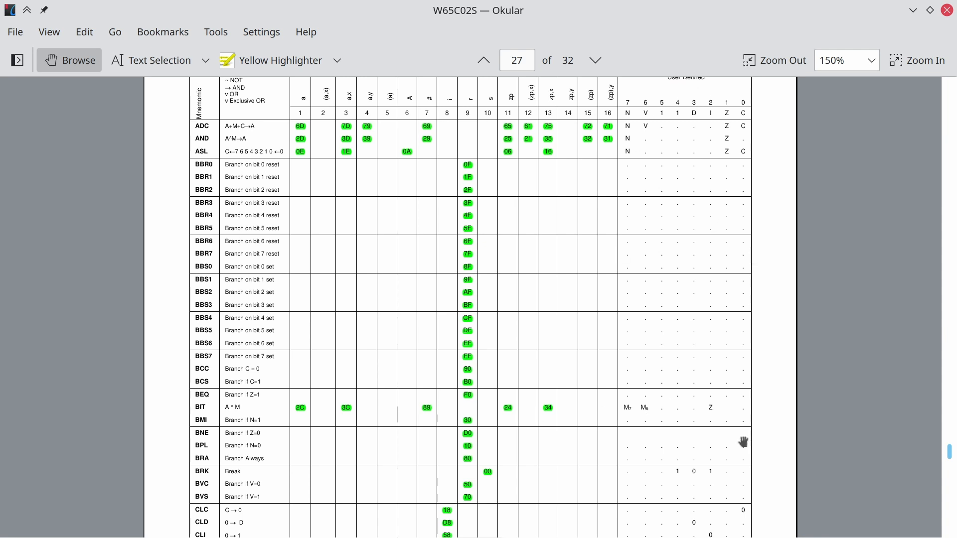
mouse_move(690, 418)
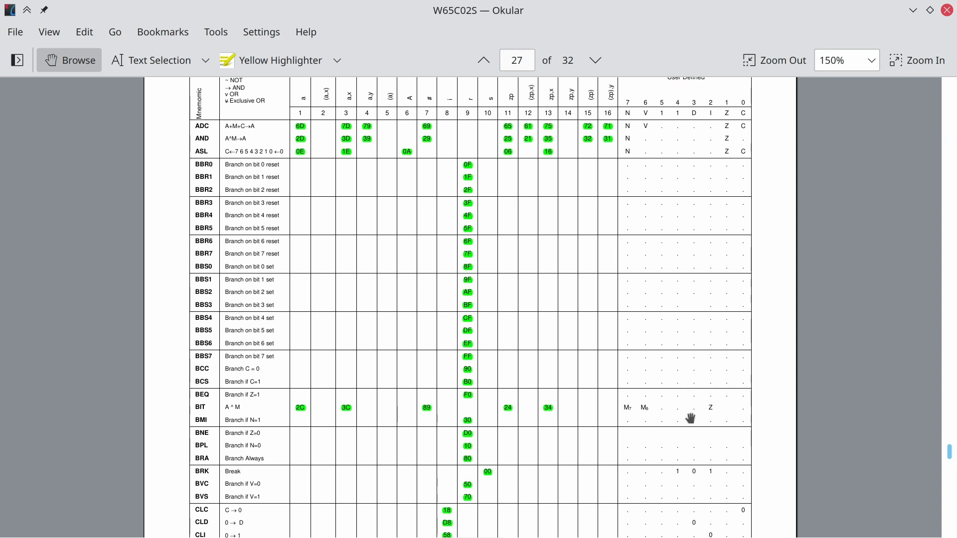
mouse_move(716, 418)
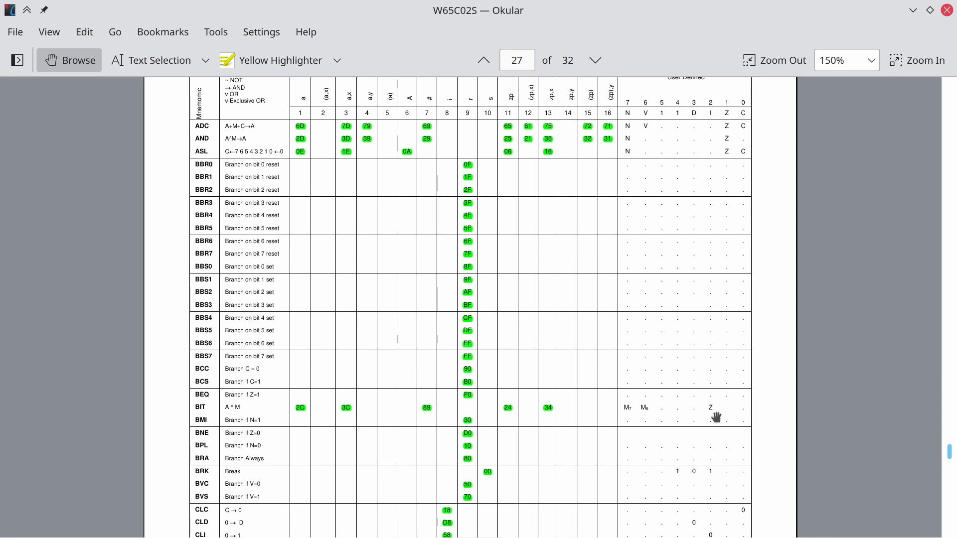
mouse_move(639, 435)
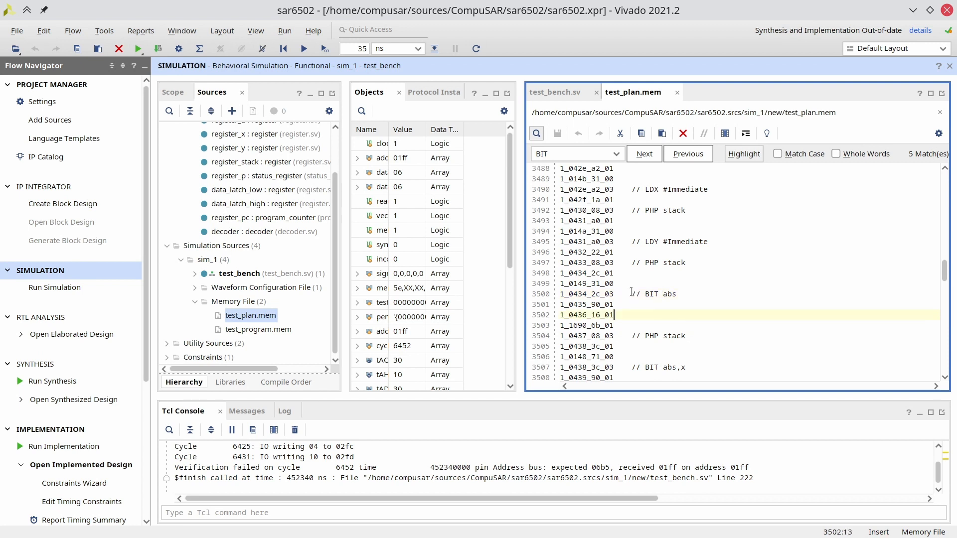
Show the waveform around 245,770 ns, where BIT abs runs at PC 0437
click(598, 294)
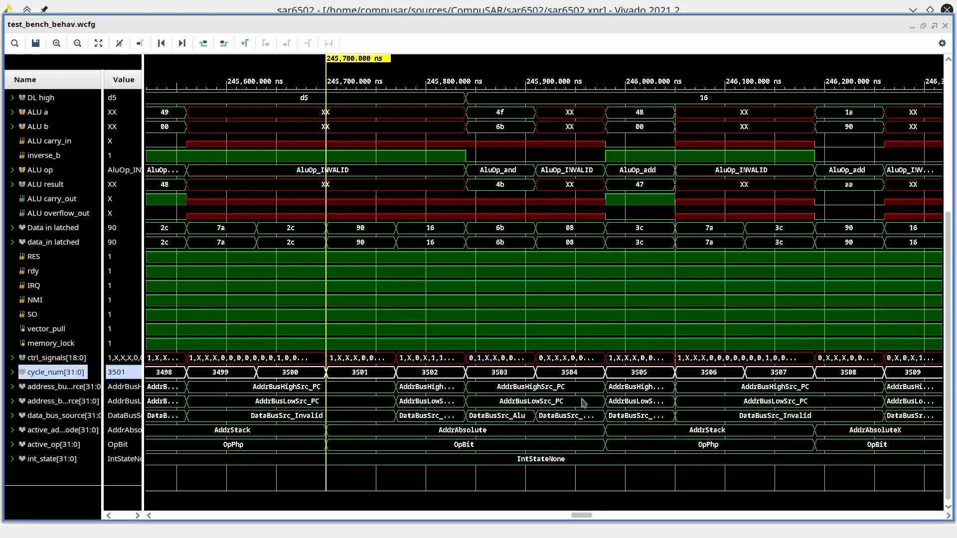
mouse_move(339, 118)
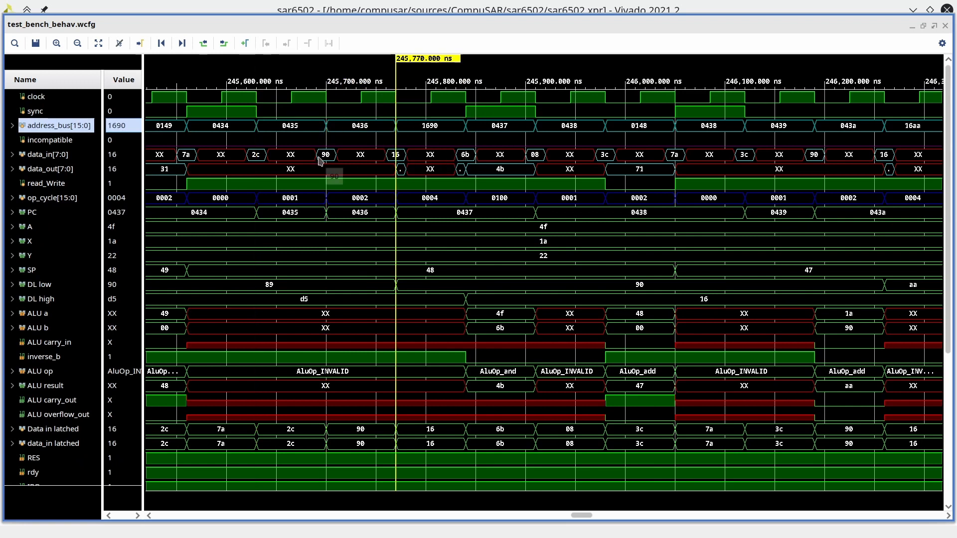
click(464, 58)
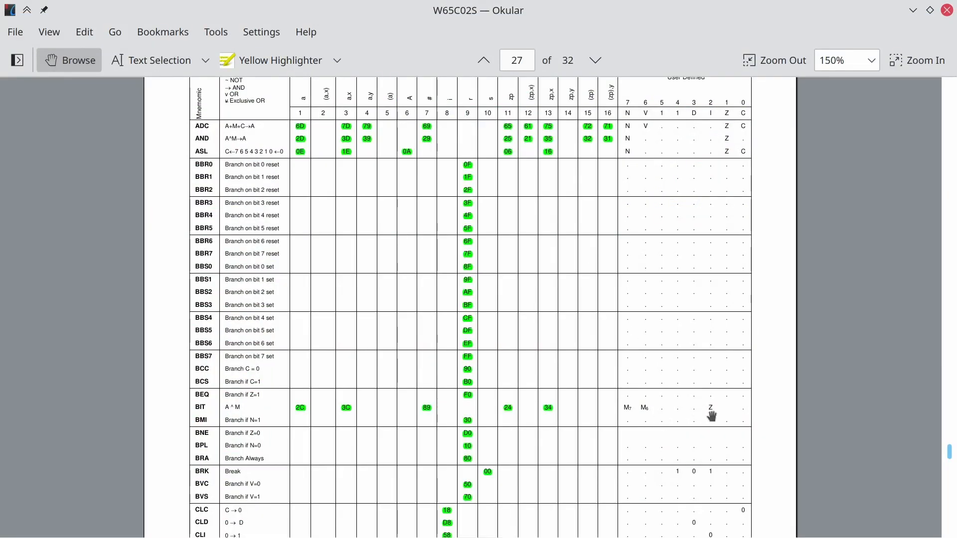
mouse_move(704, 391)
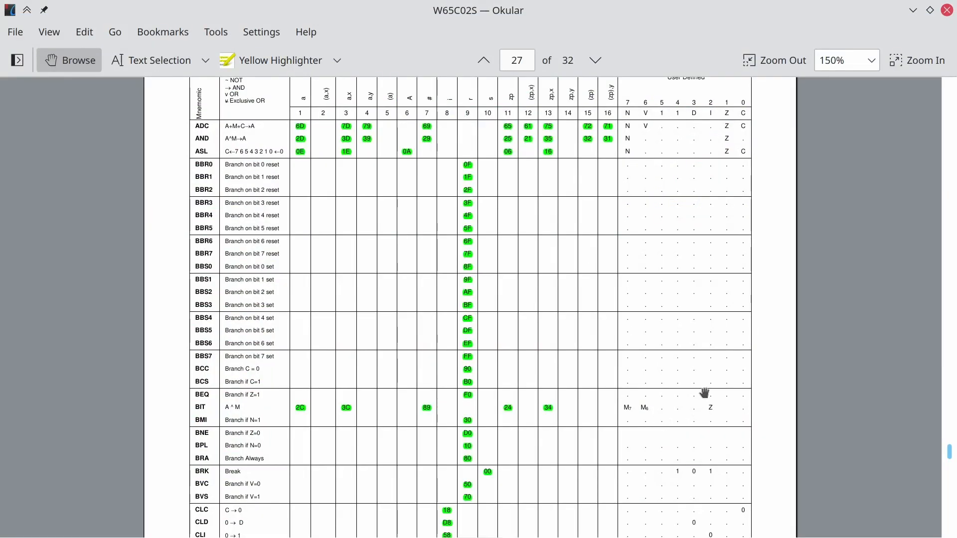
mouse_move(680, 435)
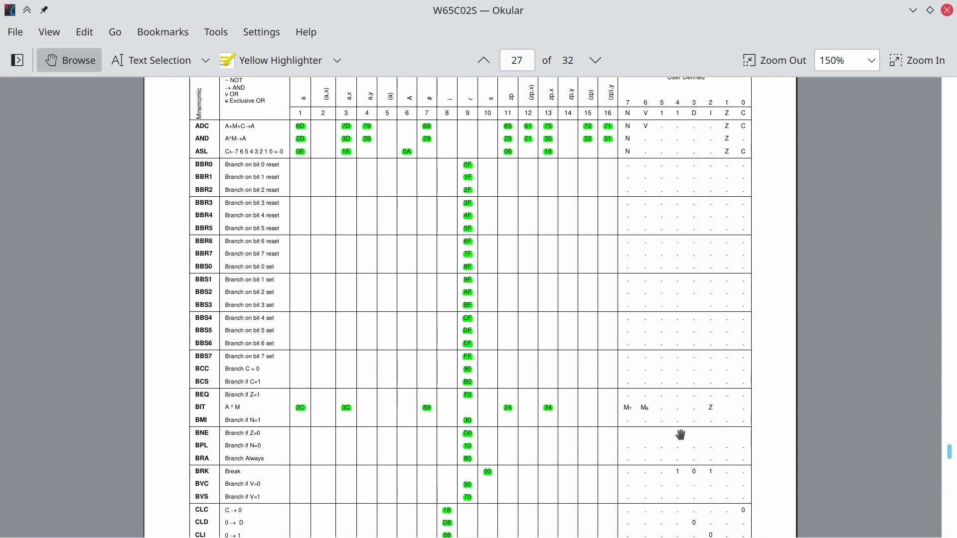
mouse_move(752, 406)
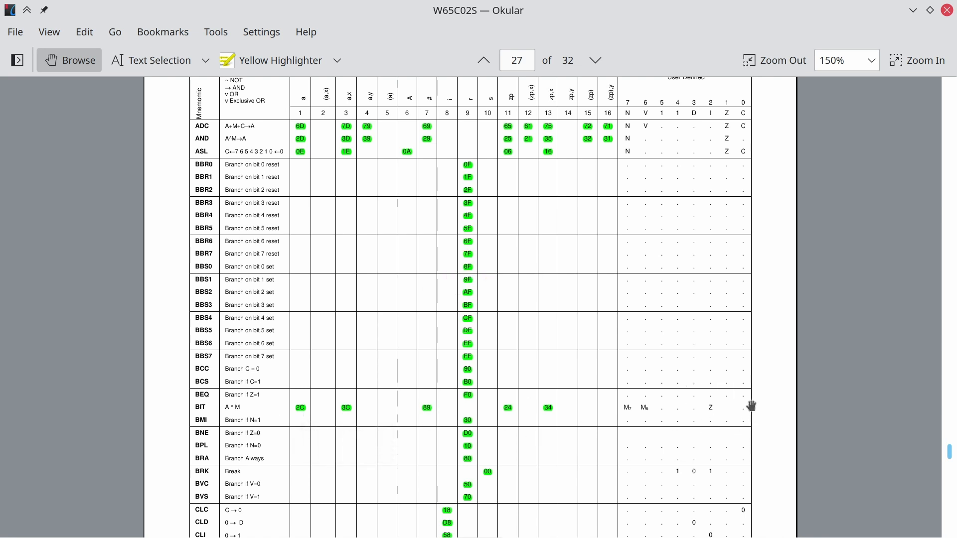
mouse_move(715, 421)
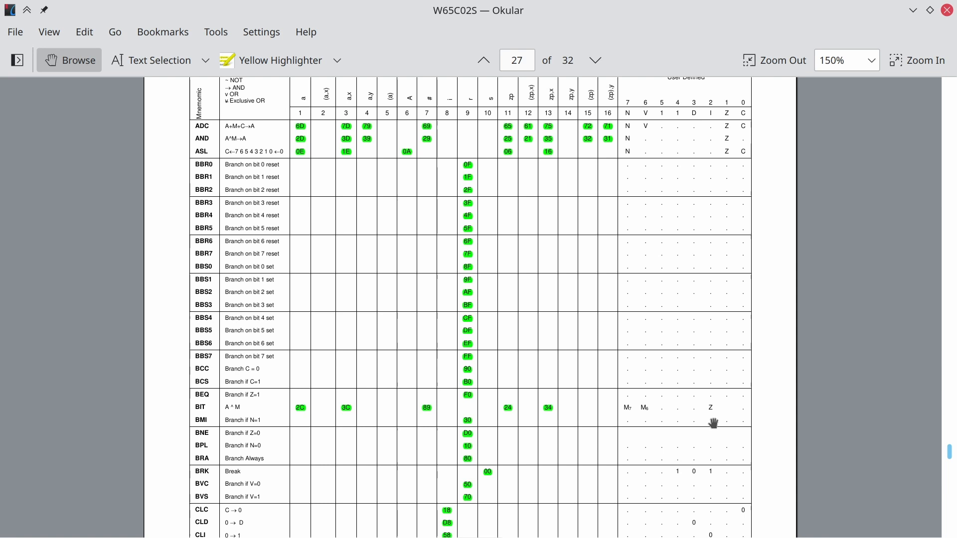
mouse_move(647, 409)
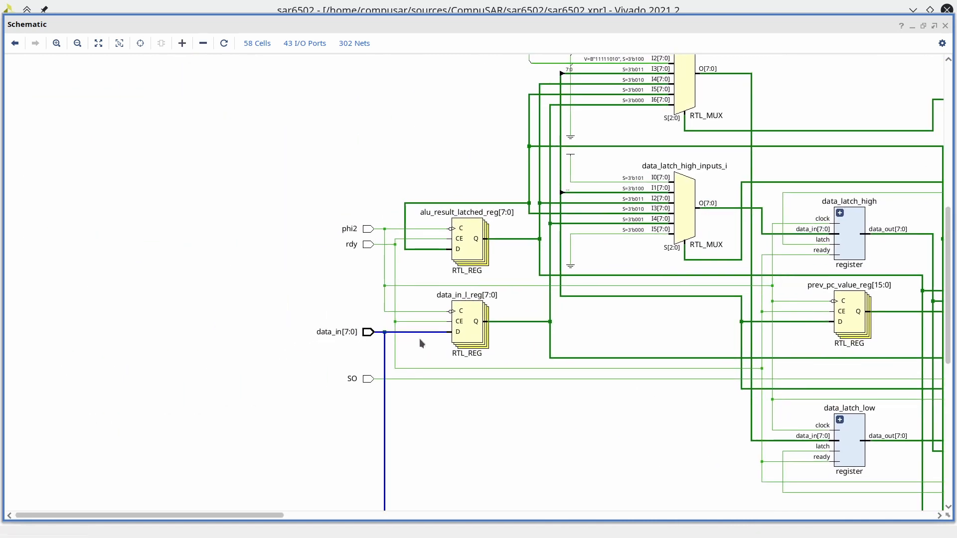
mouse_move(621, 391)
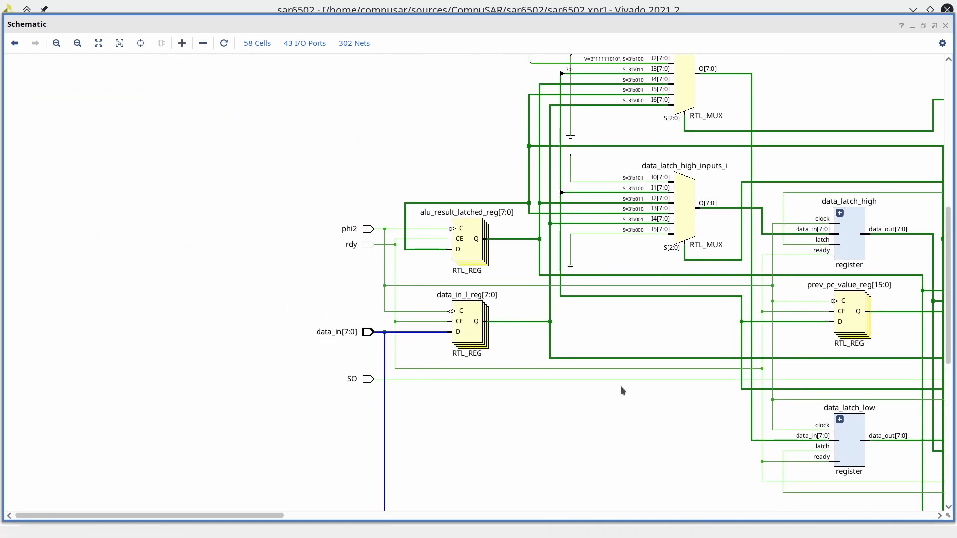
Step through the do_op_bit matches in decoder.sv to reach the do_op_bit task
click(98, 42)
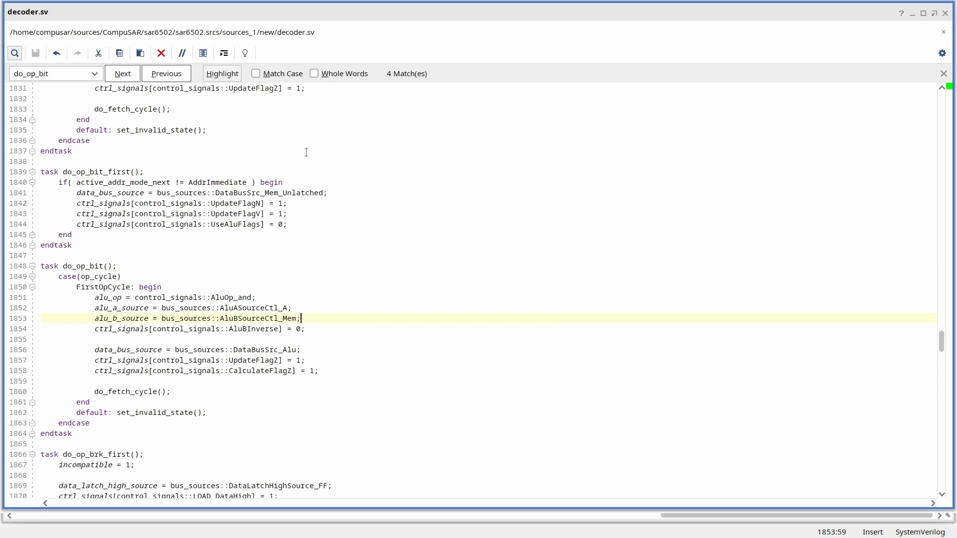
mouse_move(77, 183)
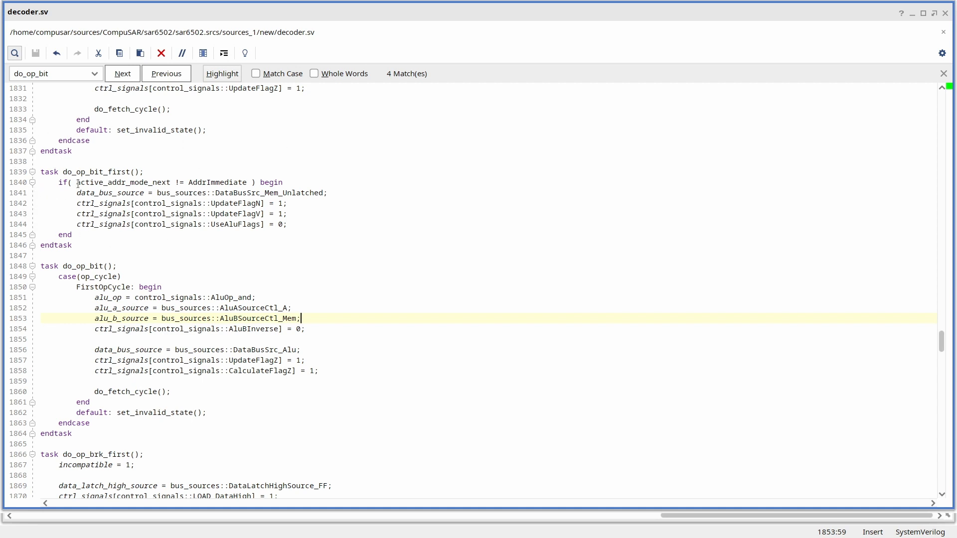
mouse_move(238, 204)
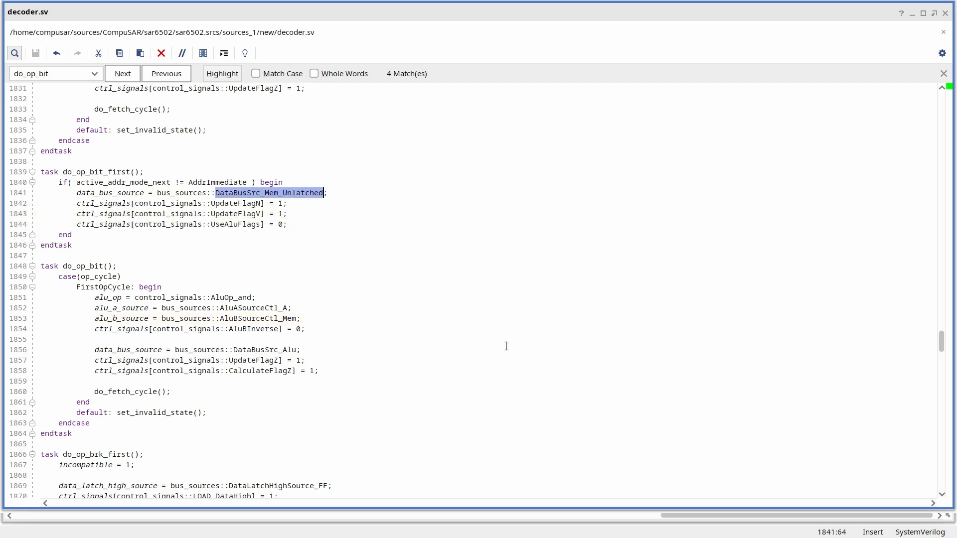
click(234, 203)
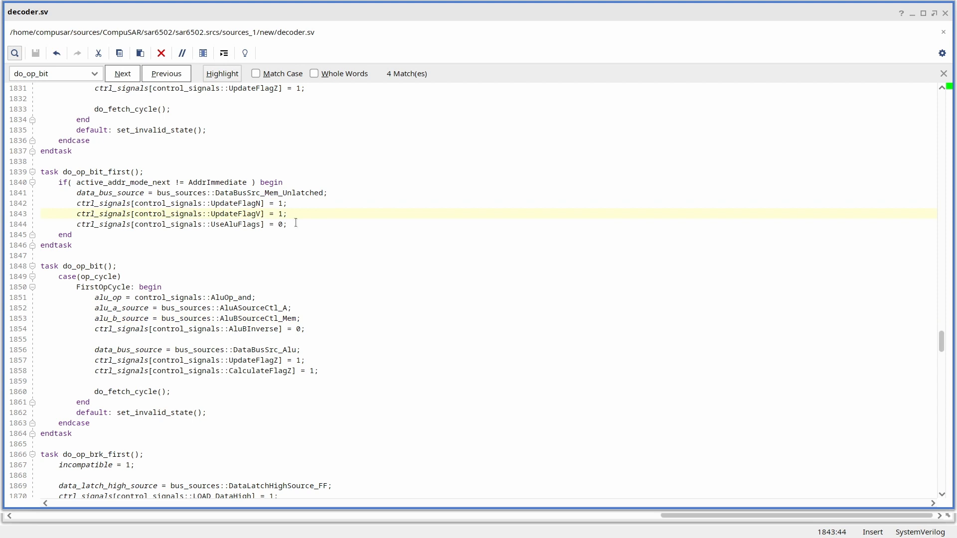
double_click(233, 297)
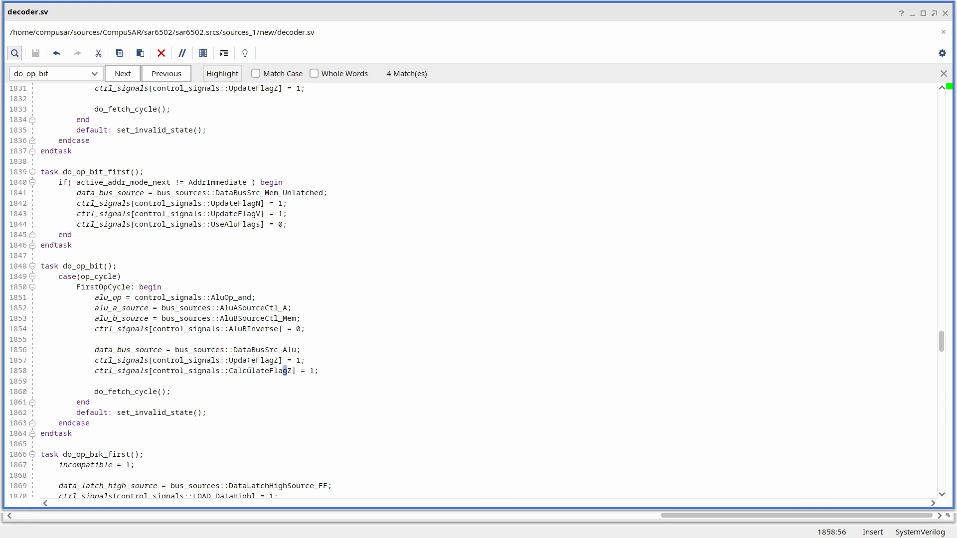
double_click(253, 360)
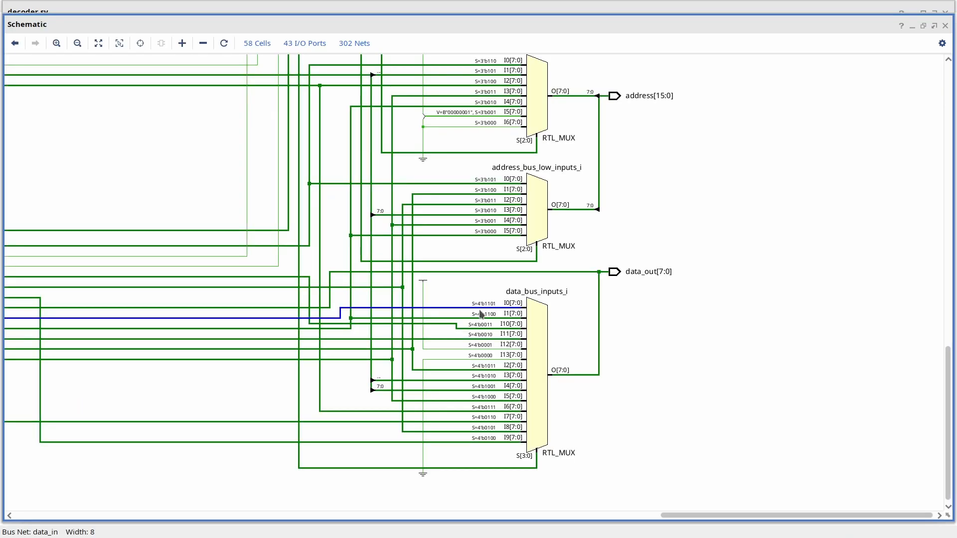
mouse_move(573, 373)
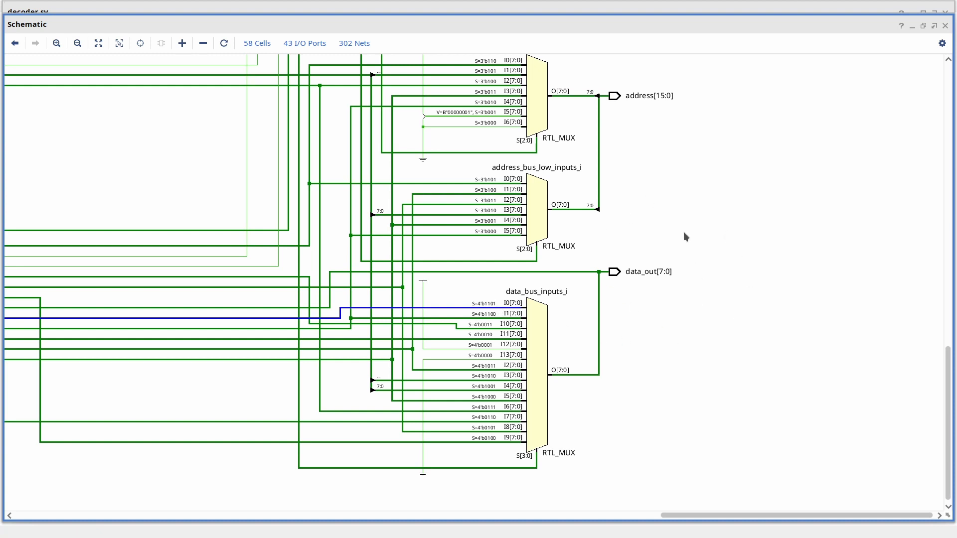
mouse_move(612, 300)
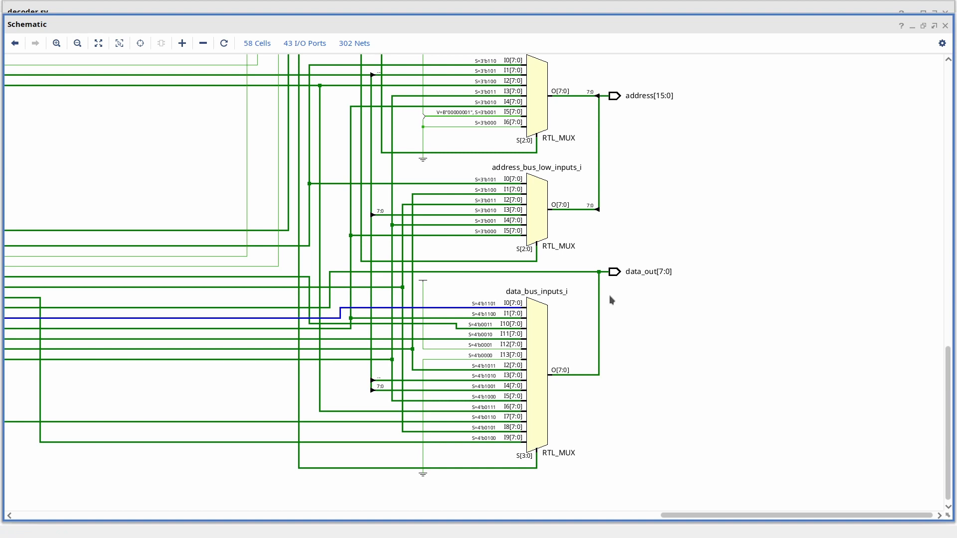
mouse_move(747, 324)
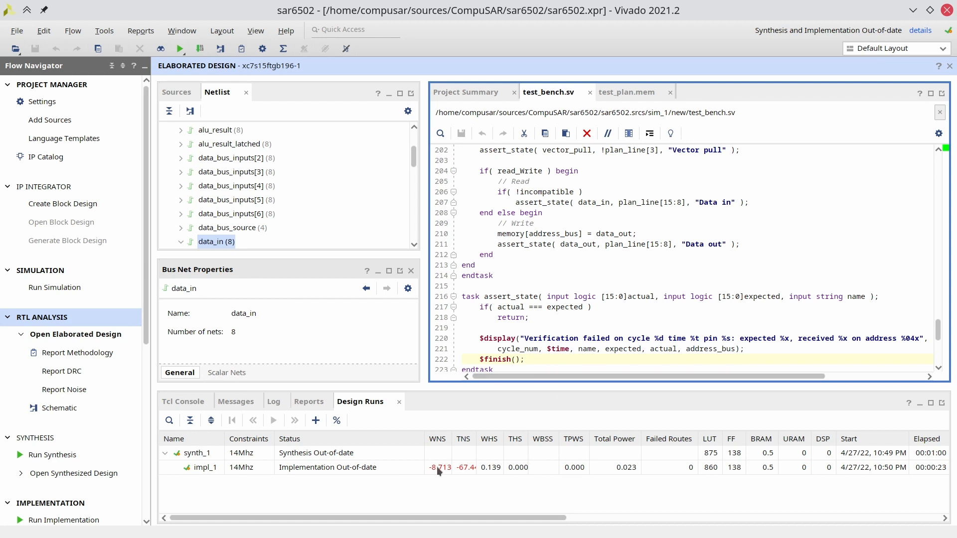
mouse_move(421, 495)
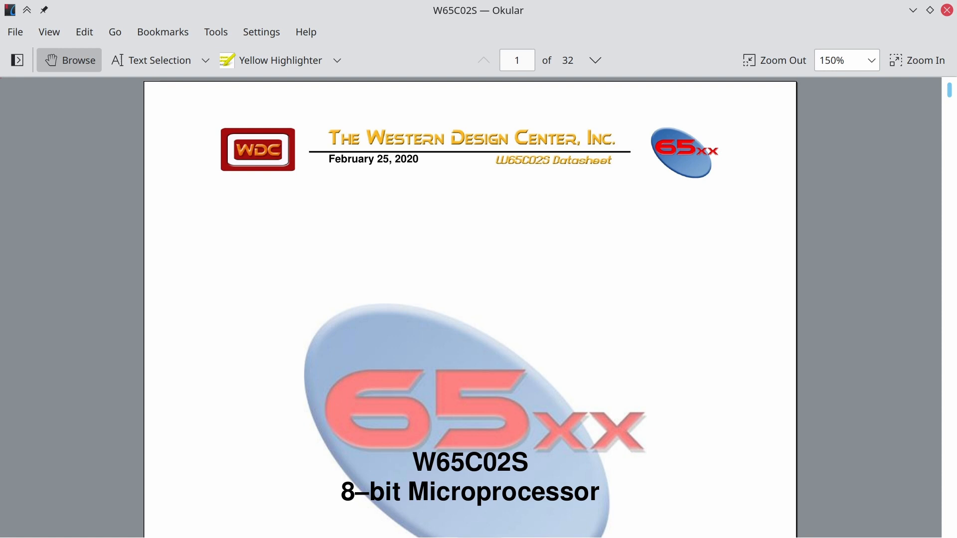
mouse_move(716, 260)
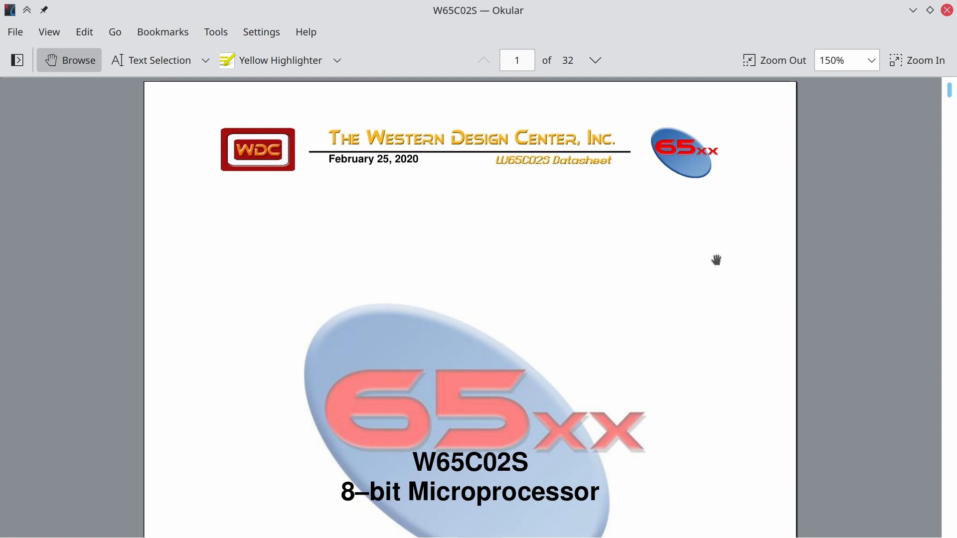
mouse_move(422, 171)
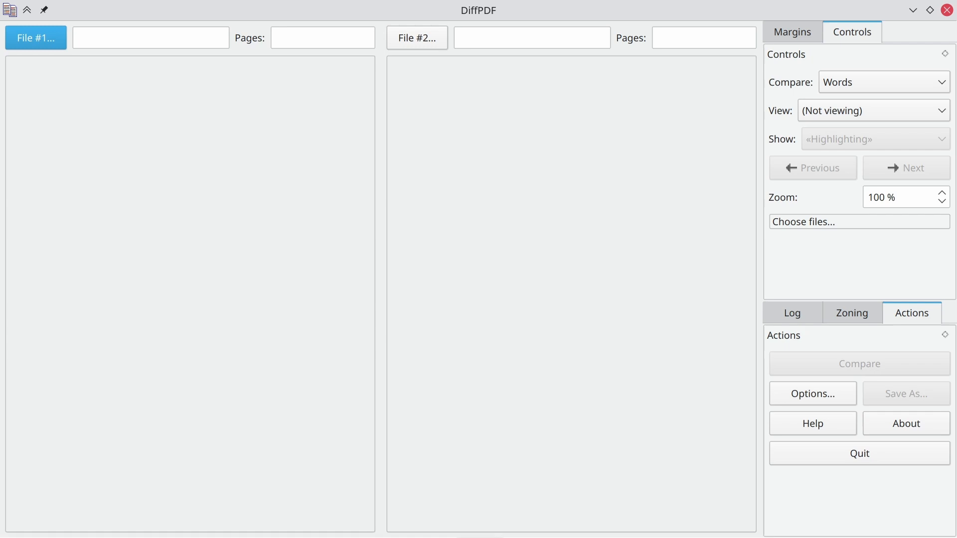
Choose the February 2020 W65C02S datasheet as DiffPDF's first file
click(35, 38)
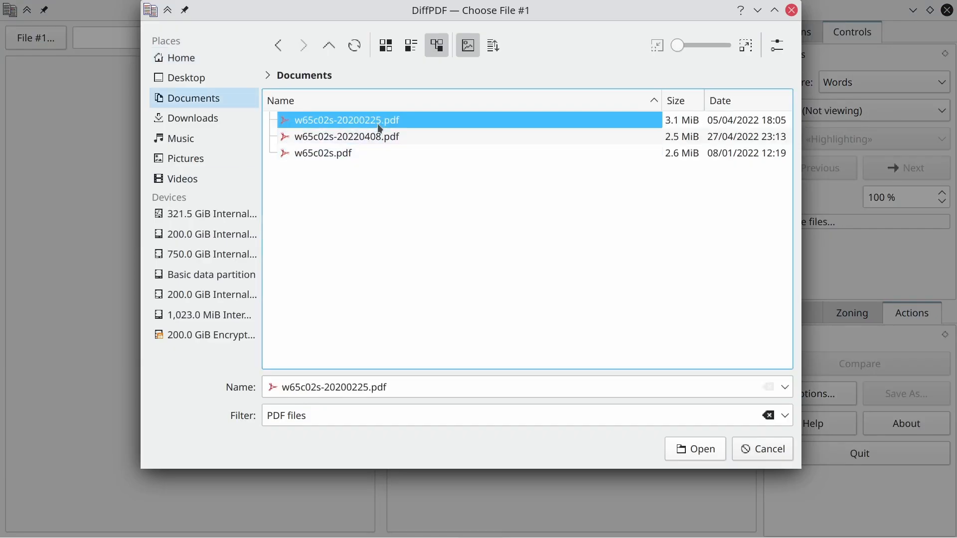
click(695, 448)
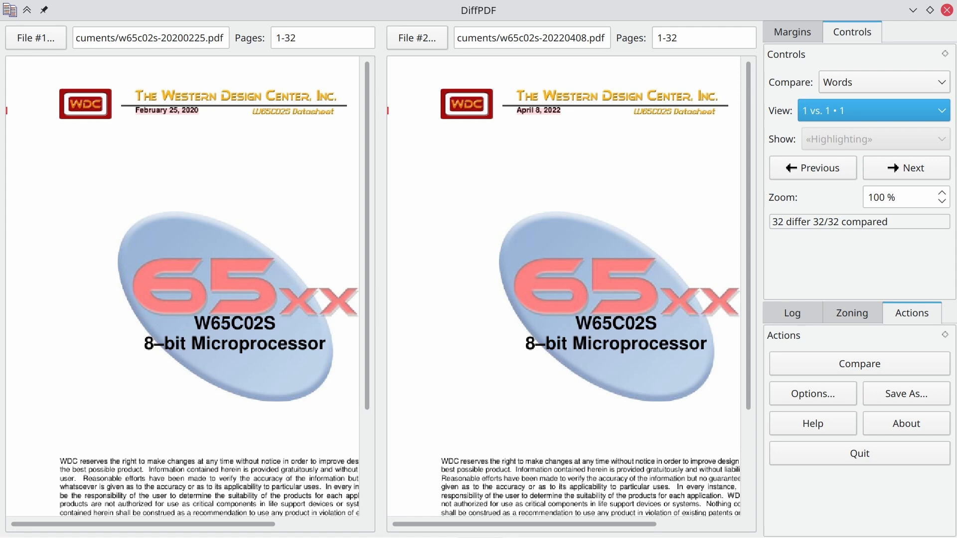
scroll(down, 3)
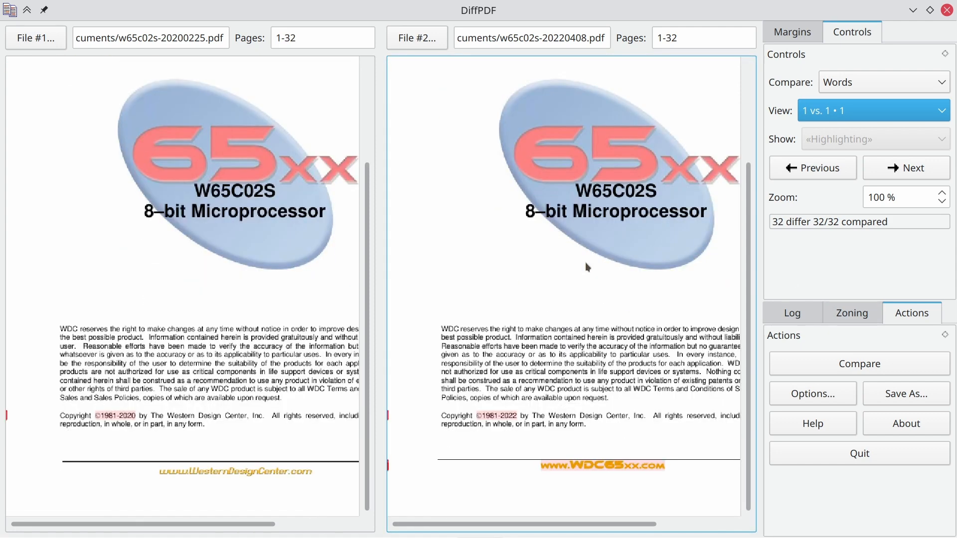
mouse_move(350, 423)
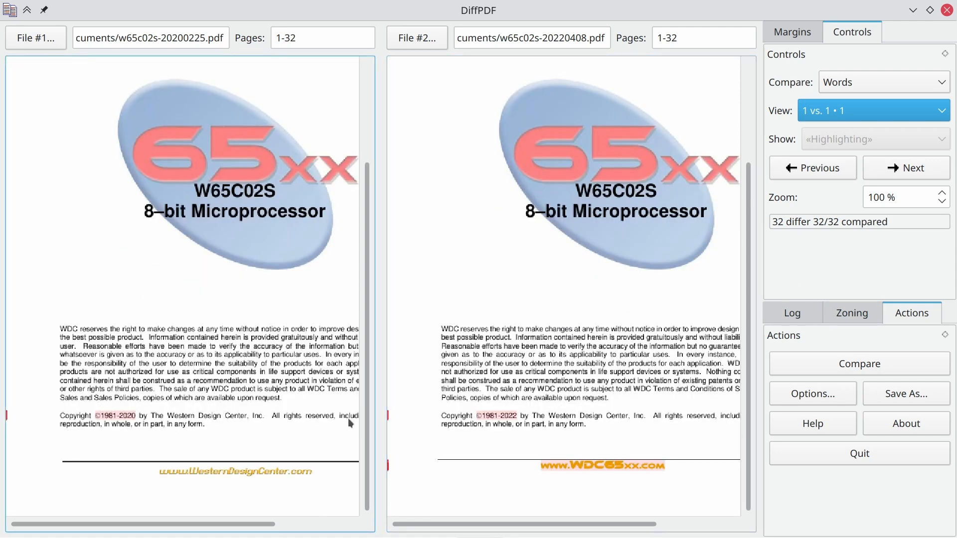
mouse_move(614, 486)
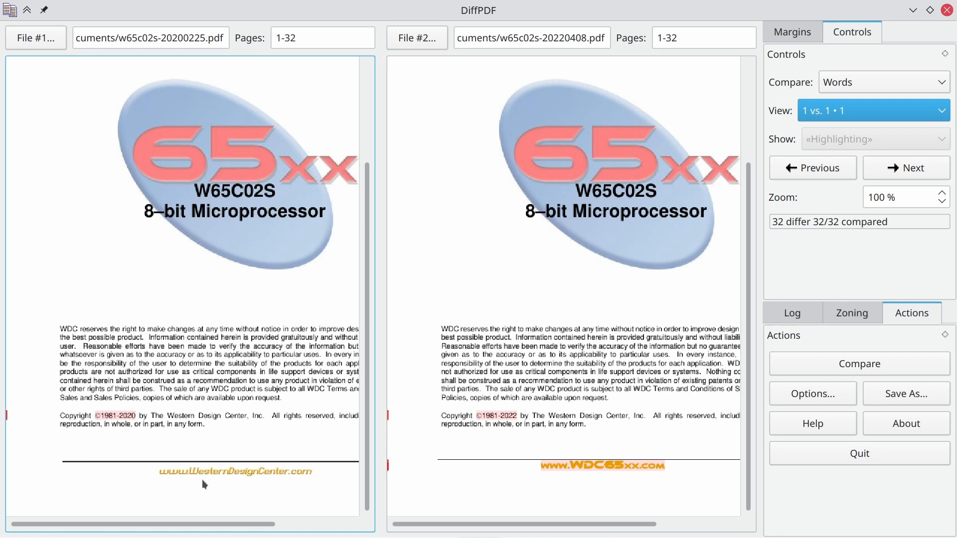
mouse_move(299, 488)
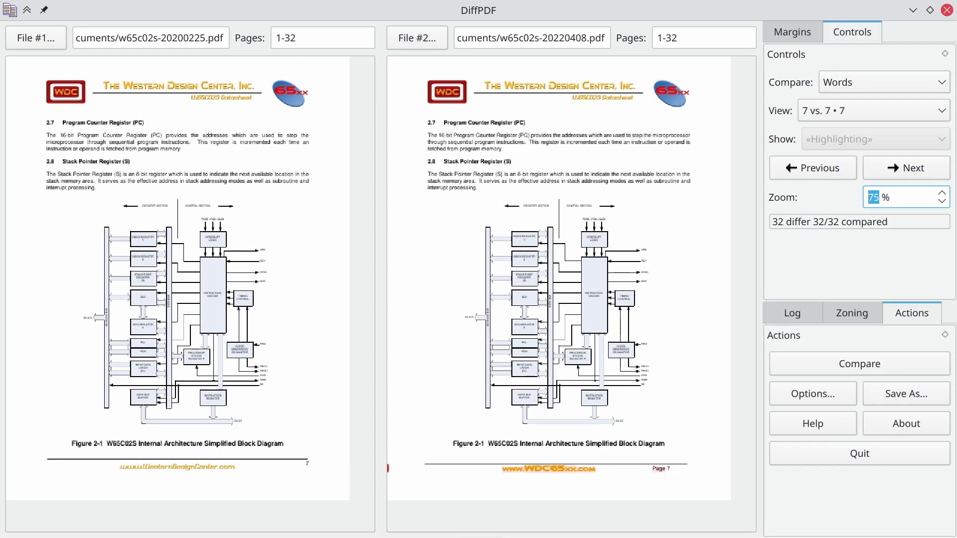
mouse_move(674, 519)
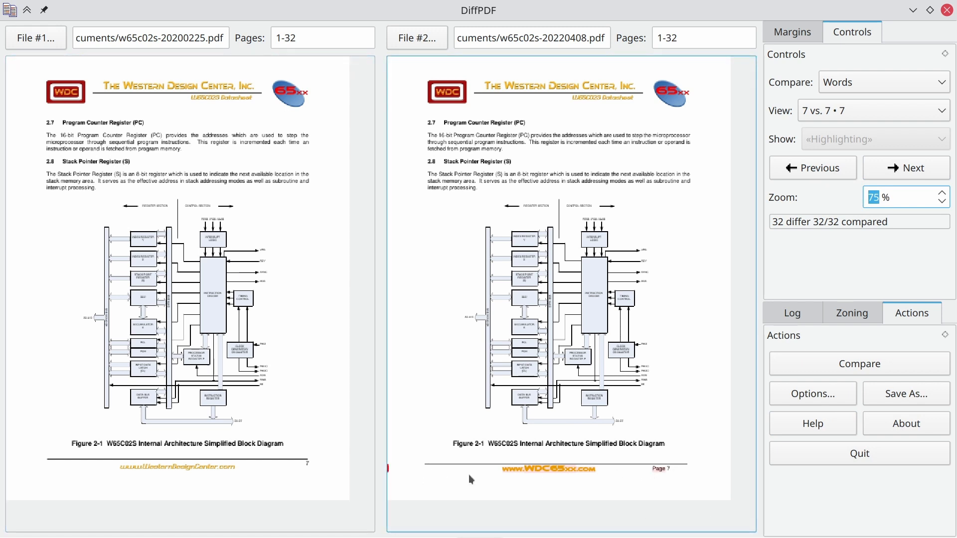
mouse_move(589, 421)
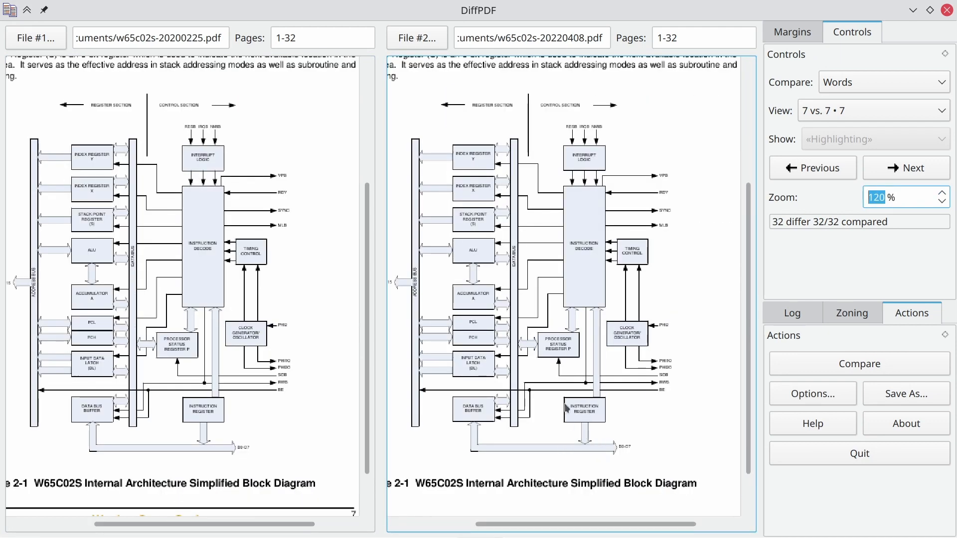
mouse_move(591, 403)
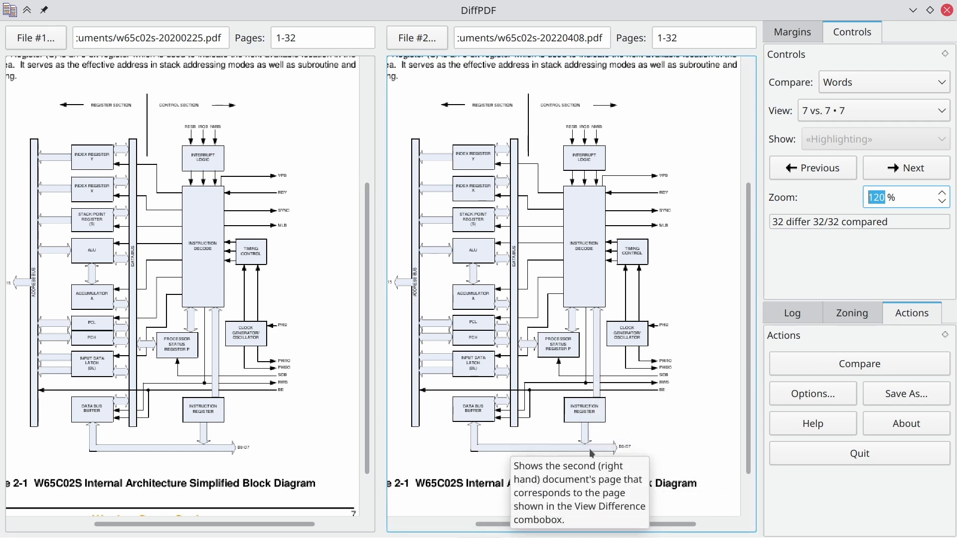
mouse_move(588, 411)
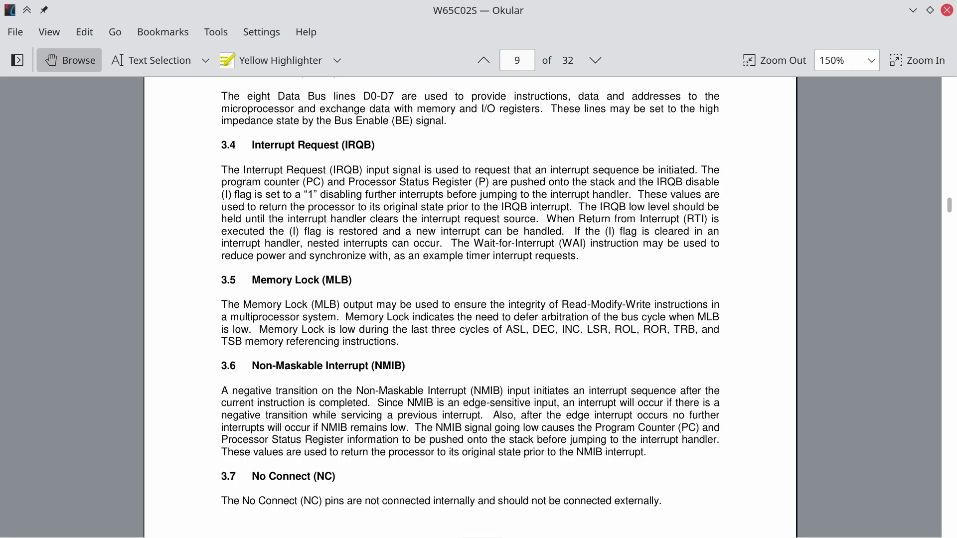
mouse_move(391, 343)
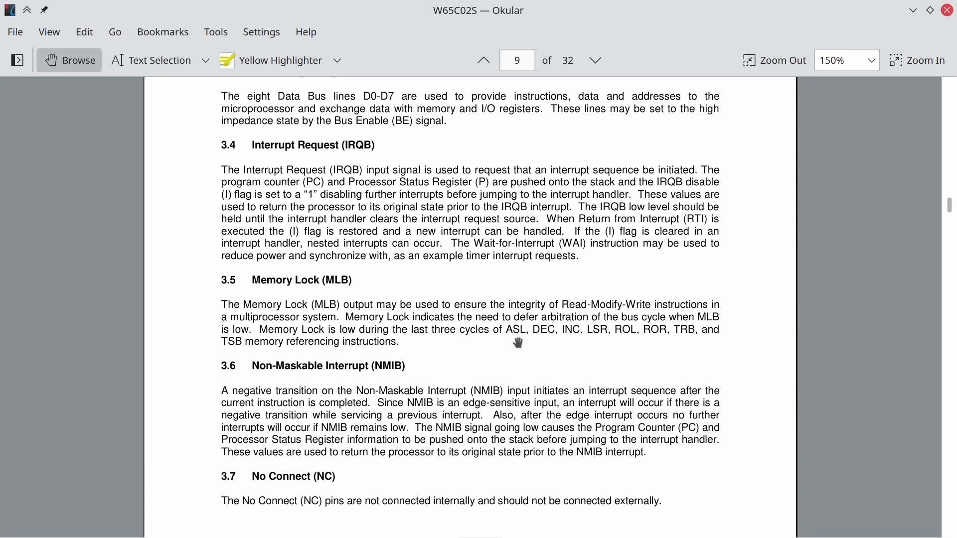
mouse_move(601, 356)
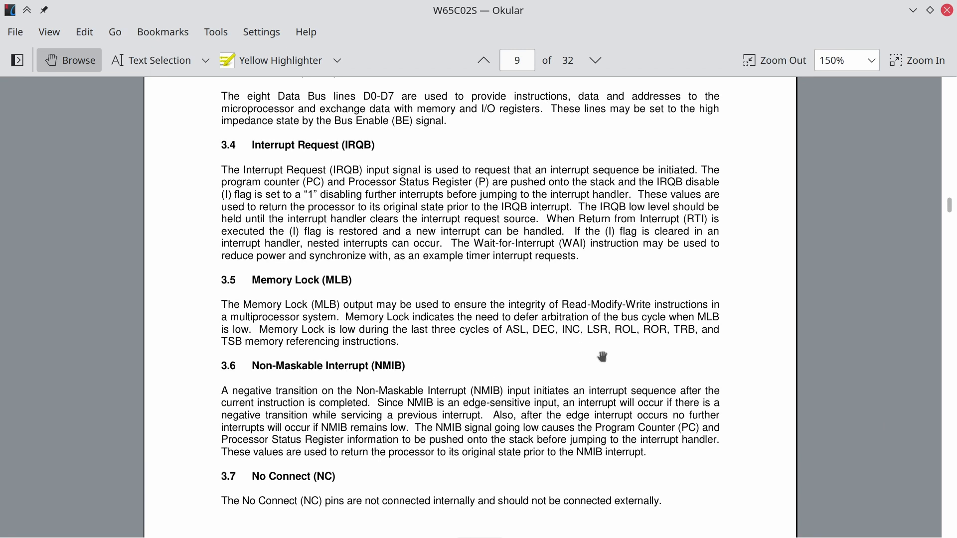
mouse_move(658, 347)
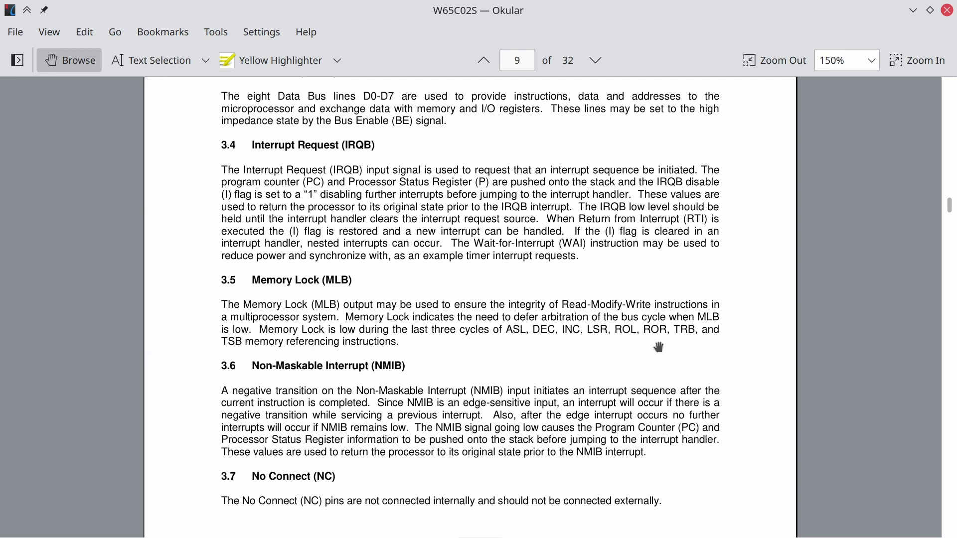
mouse_move(682, 353)
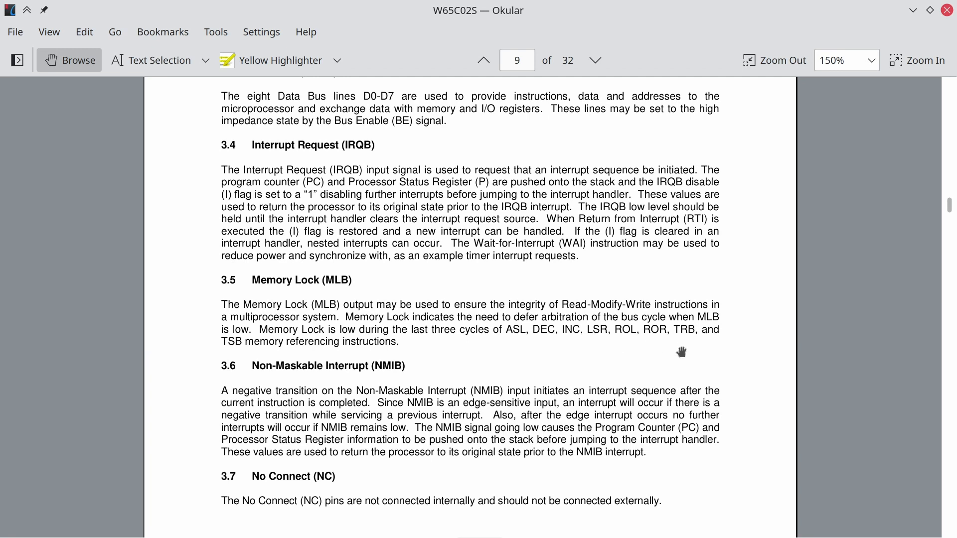
mouse_move(233, 353)
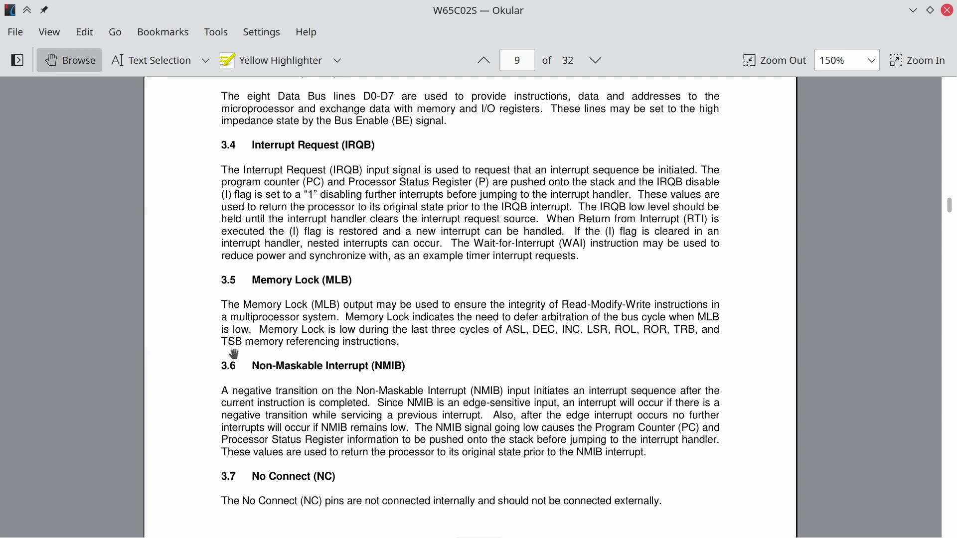
mouse_move(397, 365)
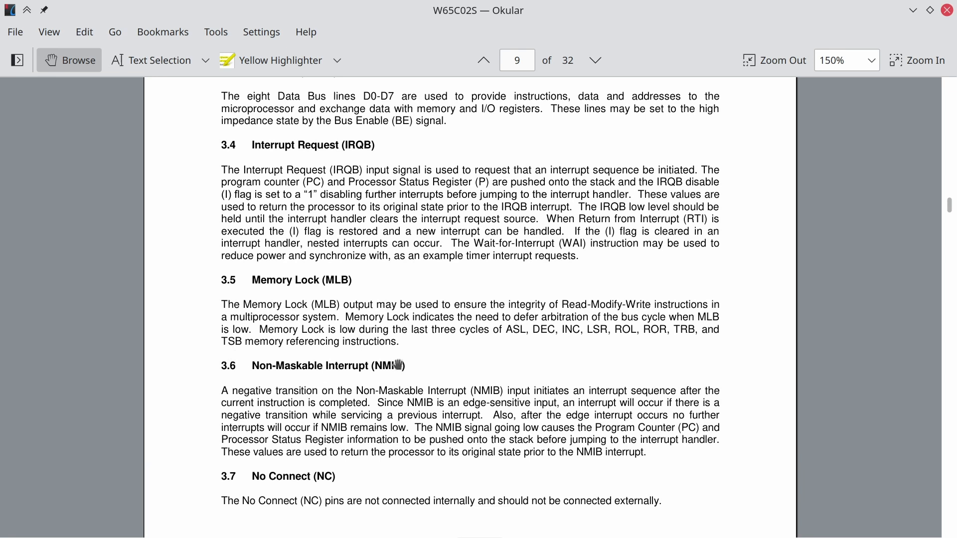
mouse_move(440, 310)
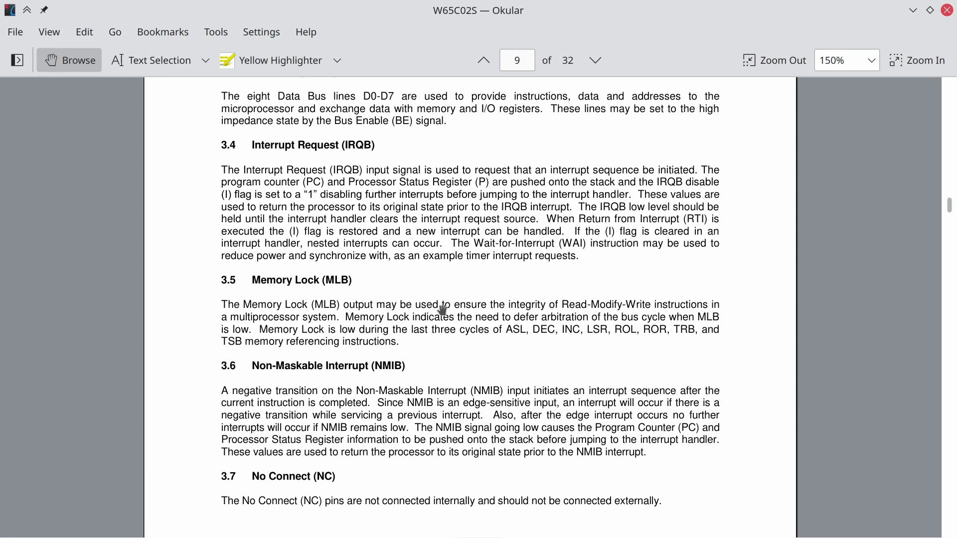
mouse_move(534, 359)
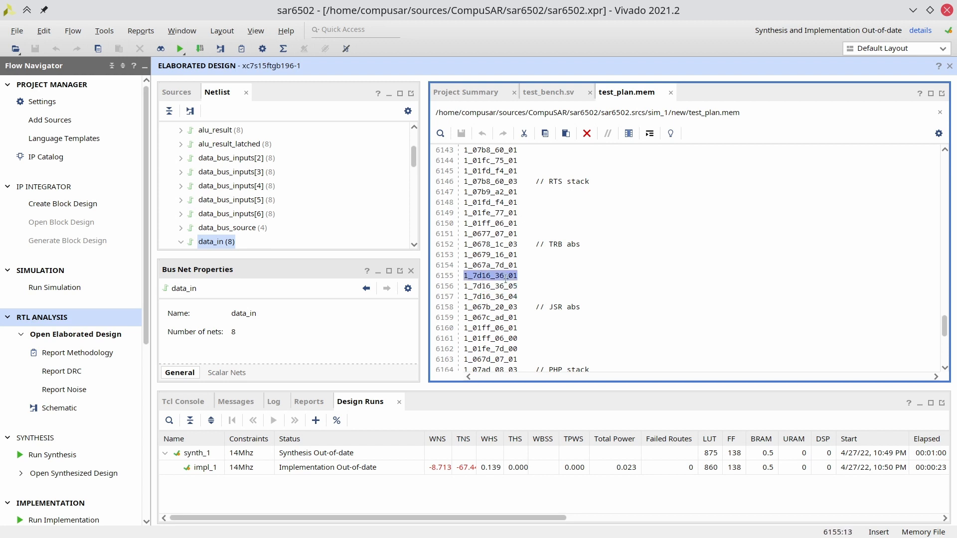
Open test_plan.mem and mark line 718 under the ASL abs,x comment
click(518, 275)
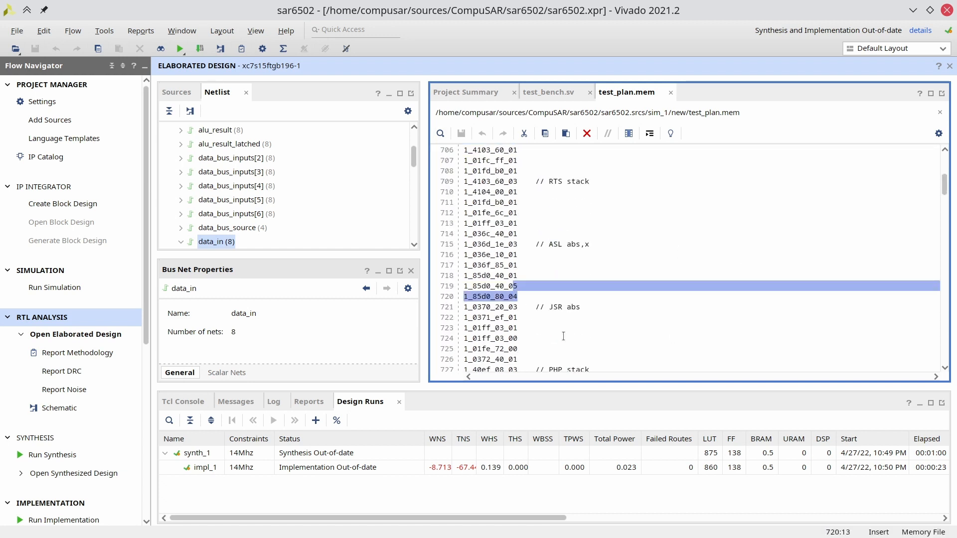
click(492, 275)
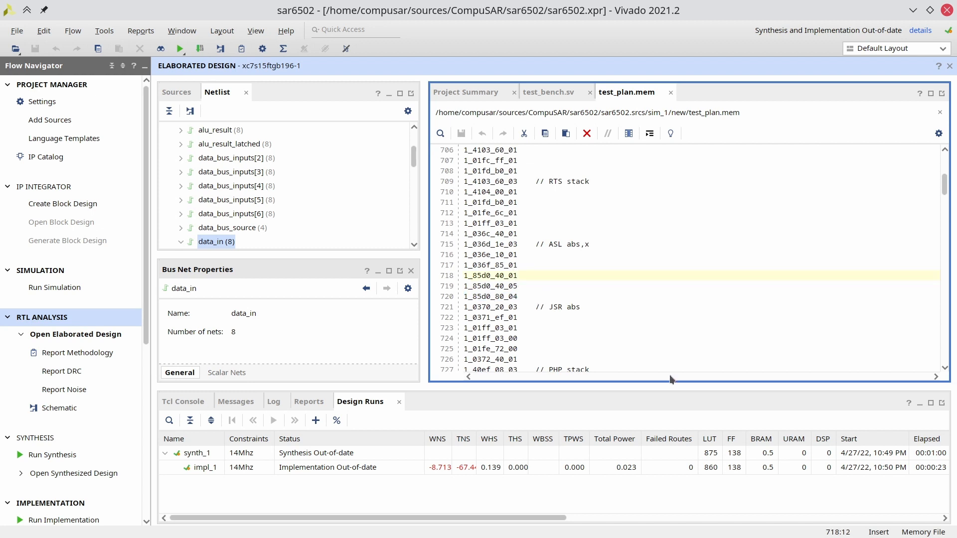
mouse_move(728, 431)
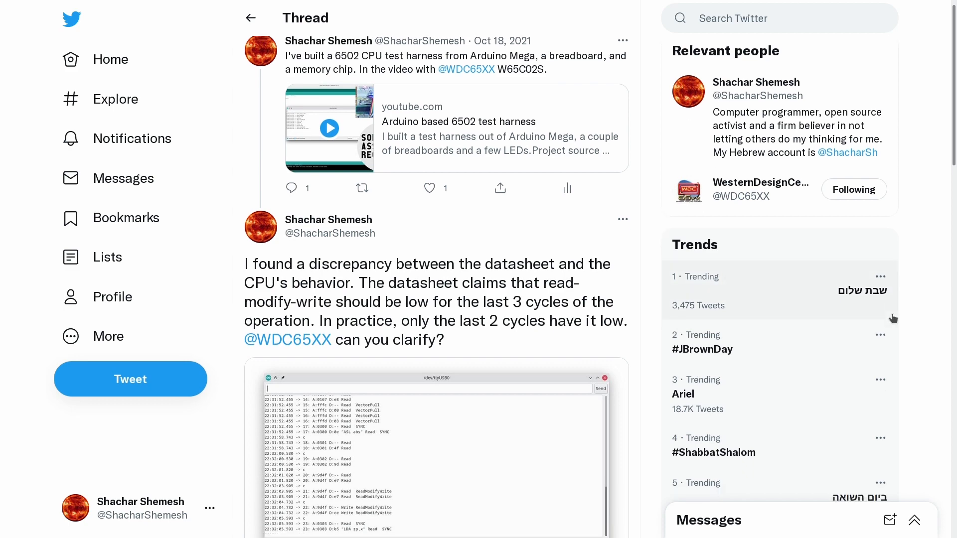
Scroll down to the Western Design Center reply showing the caveats Table 7-1
scroll(down, 3)
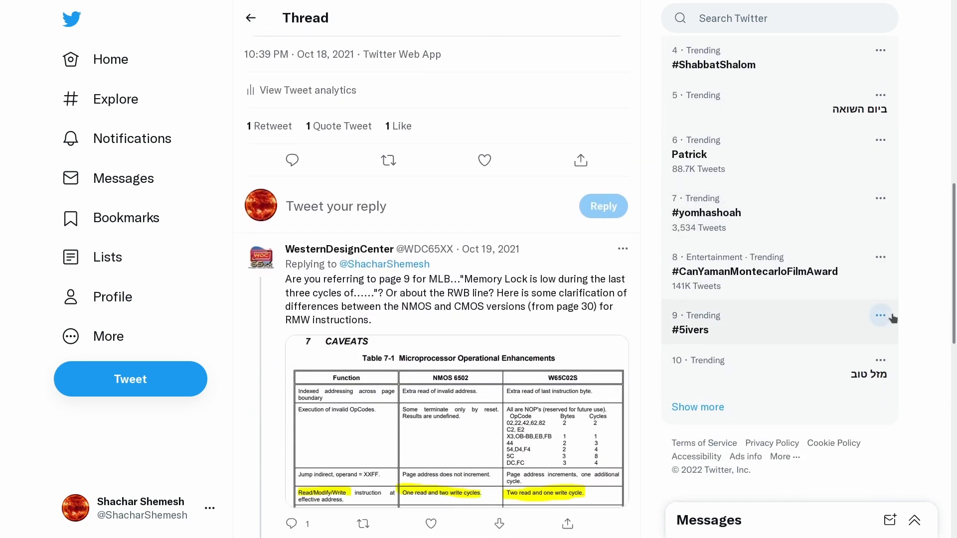
scroll(down, 3)
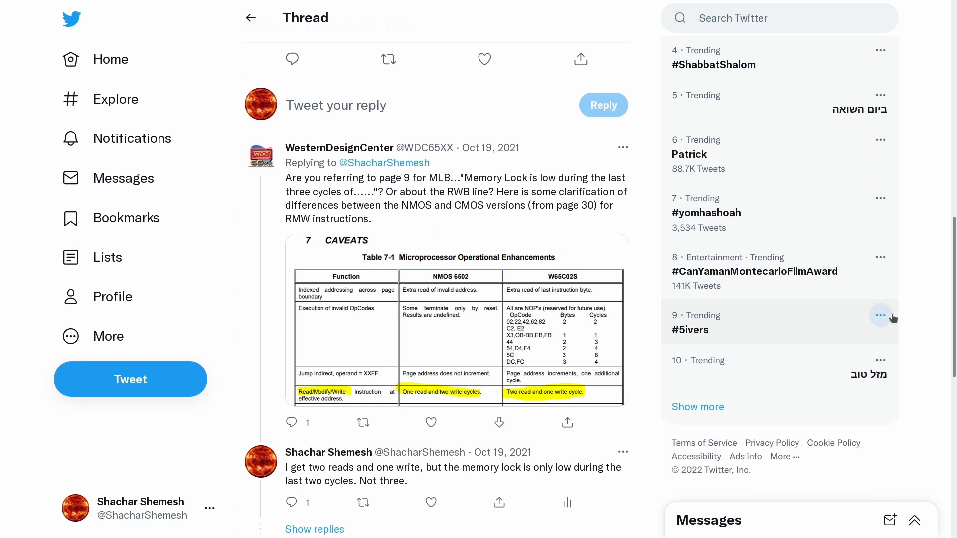
scroll(down, 3)
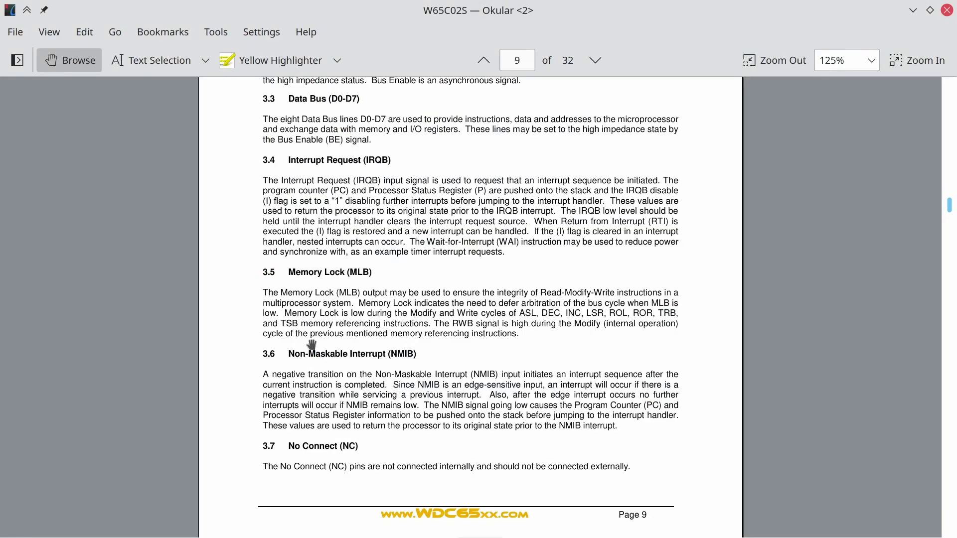
mouse_move(447, 327)
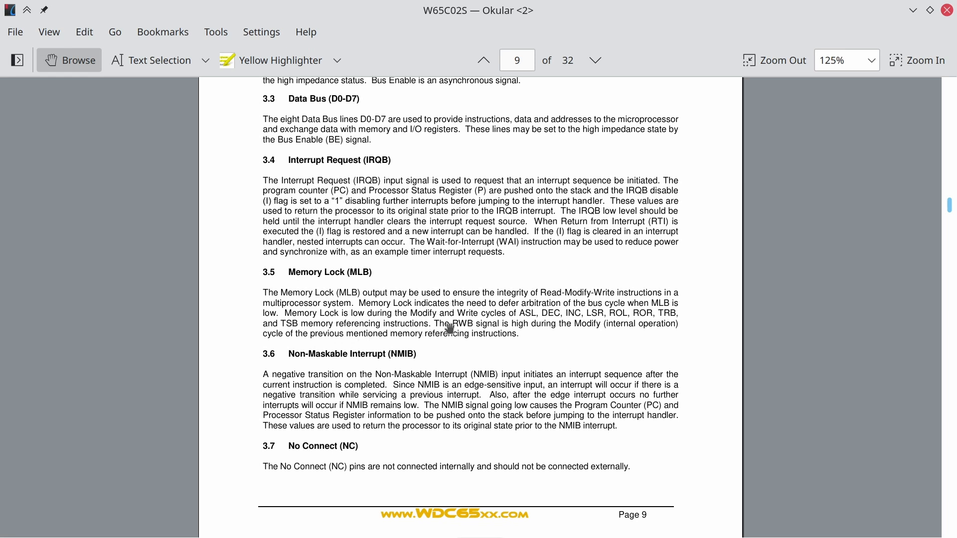
mouse_move(694, 313)
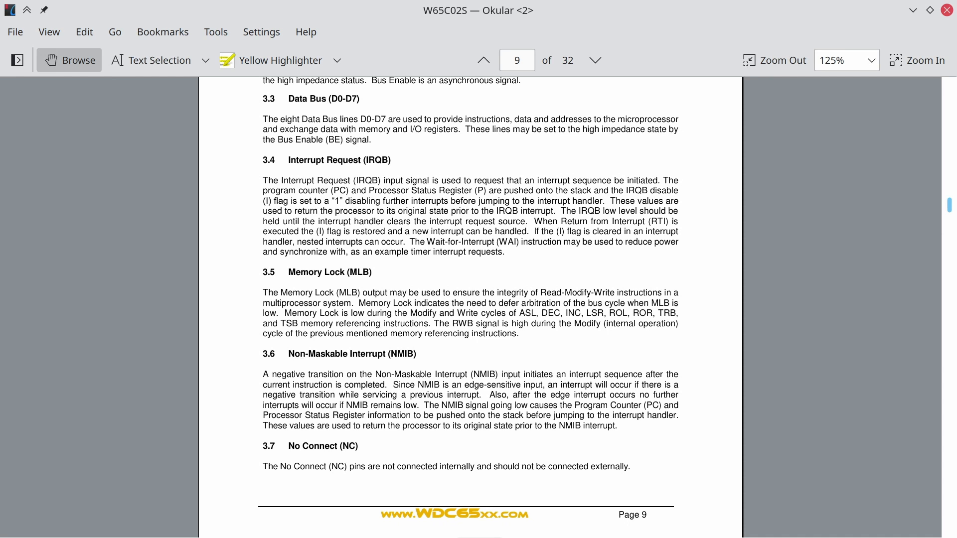
mouse_move(528, 320)
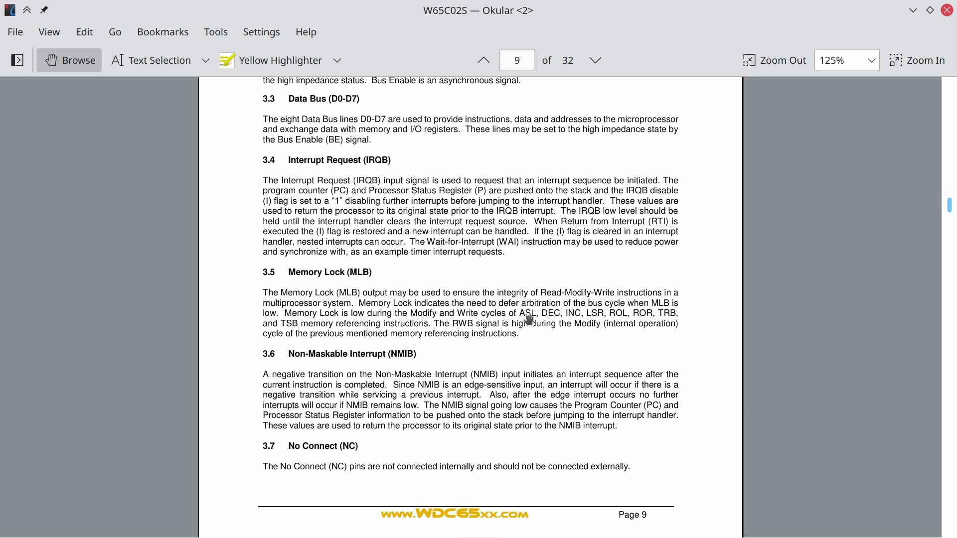
mouse_move(296, 312)
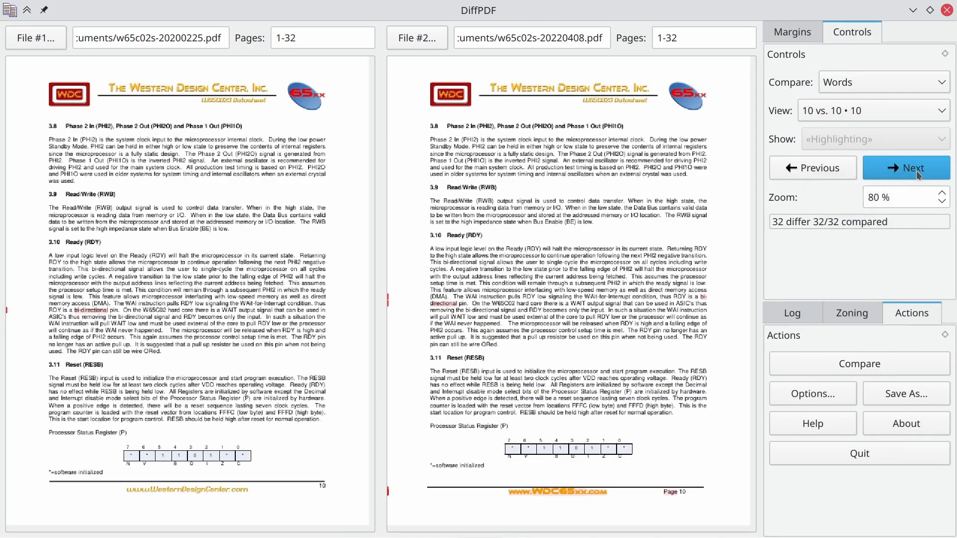
Advance two differing pages past page 15 toward the page 22 OpCode Matrix
click(906, 168)
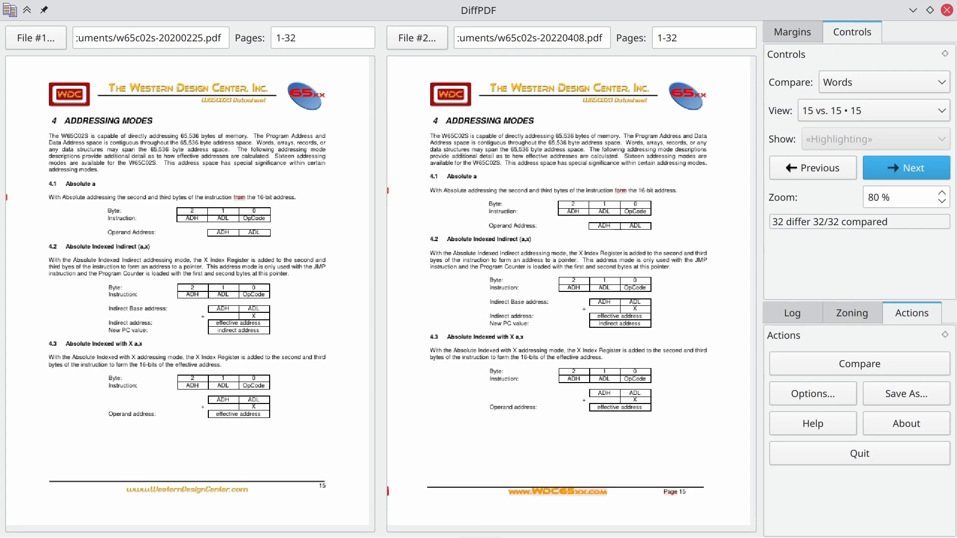
click(906, 168)
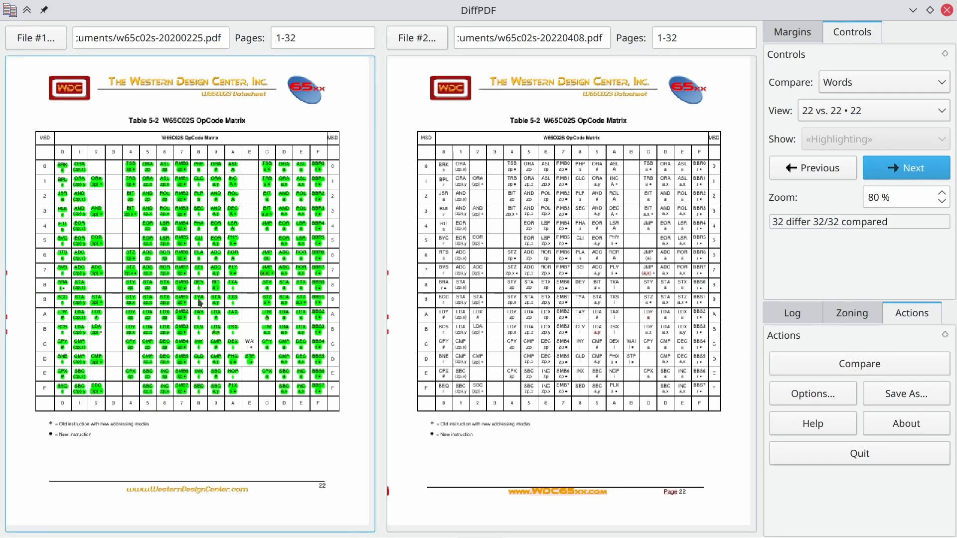
mouse_move(261, 115)
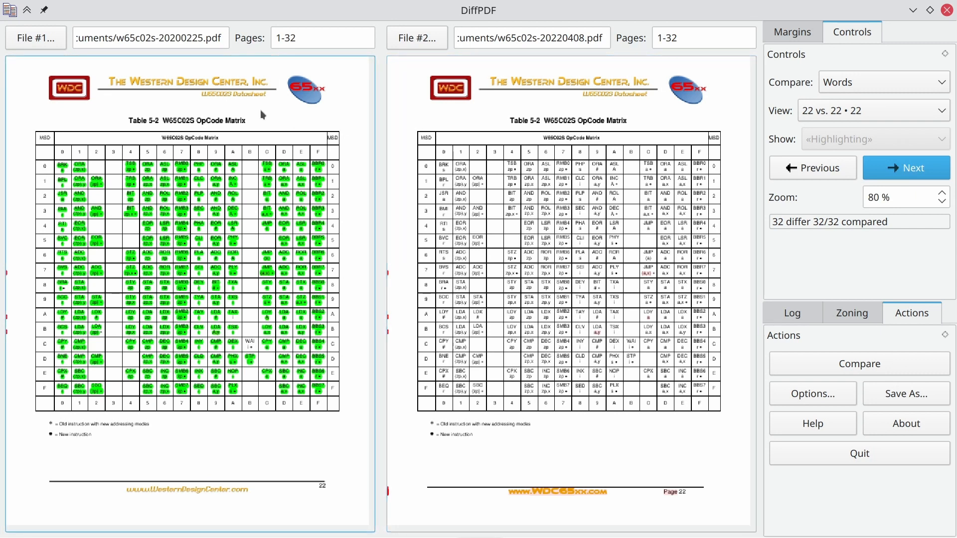
mouse_move(20, 291)
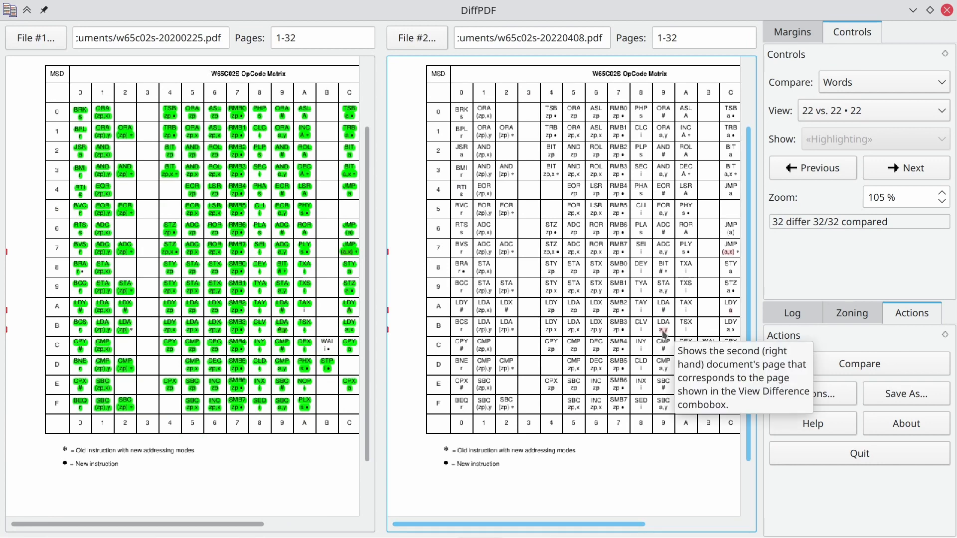
mouse_move(278, 335)
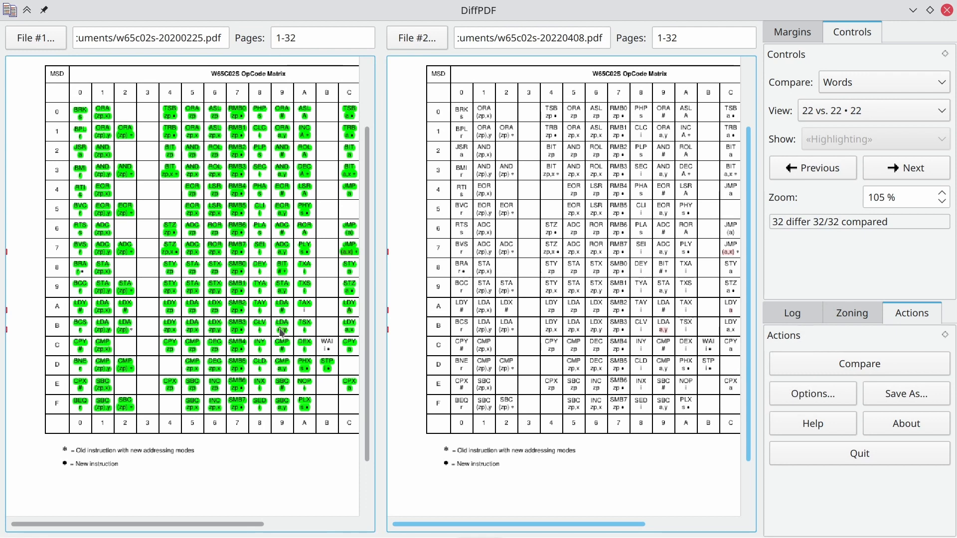
mouse_move(280, 332)
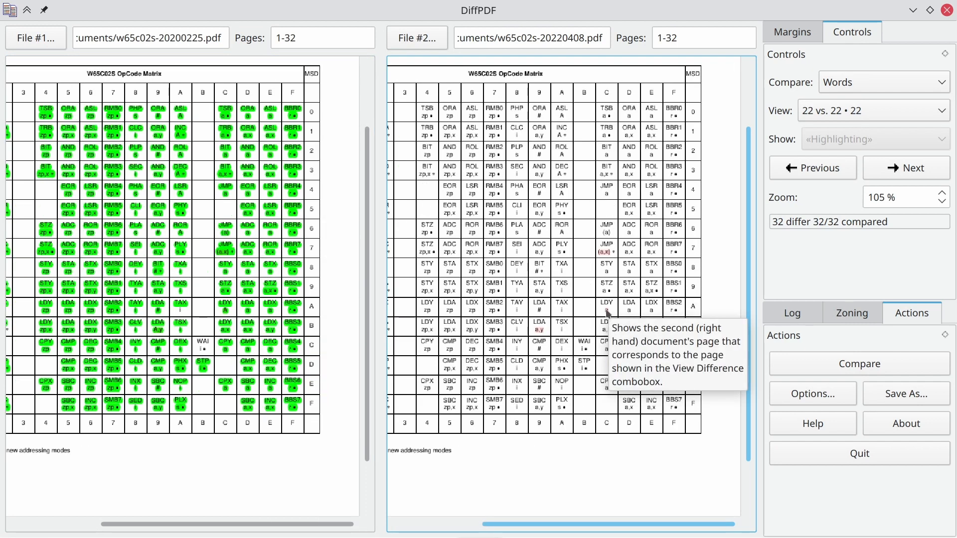
mouse_move(606, 322)
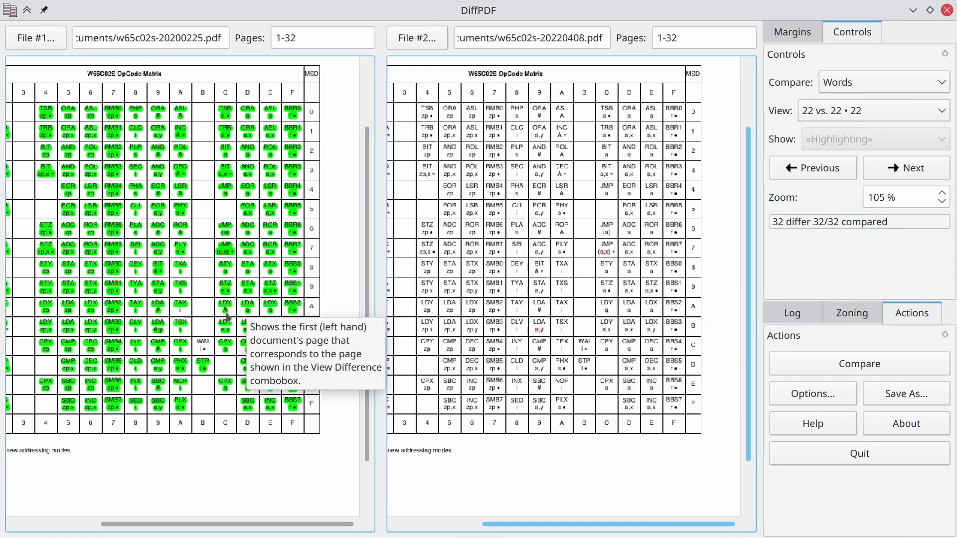
mouse_move(224, 315)
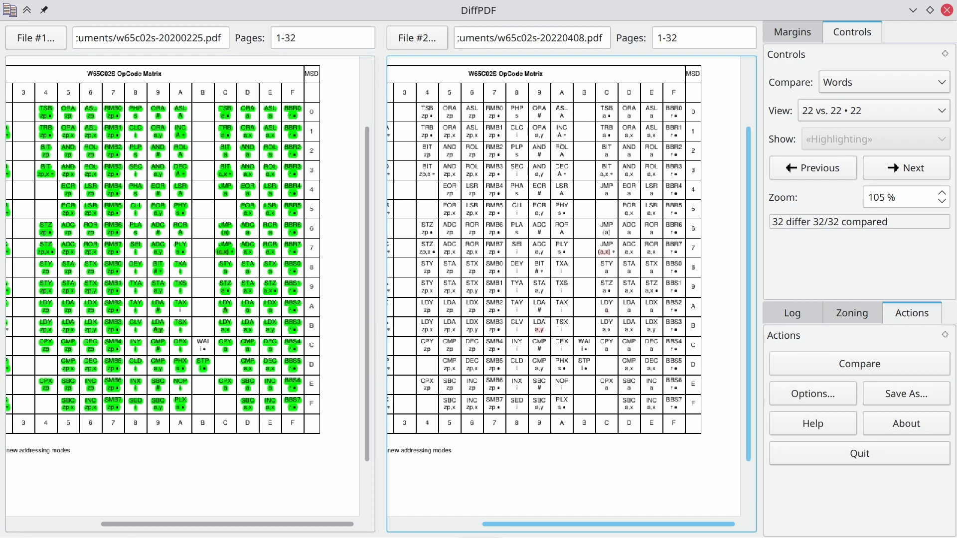
Move past the page 22 OpCode Matrix comparison to the next differing page
click(906, 169)
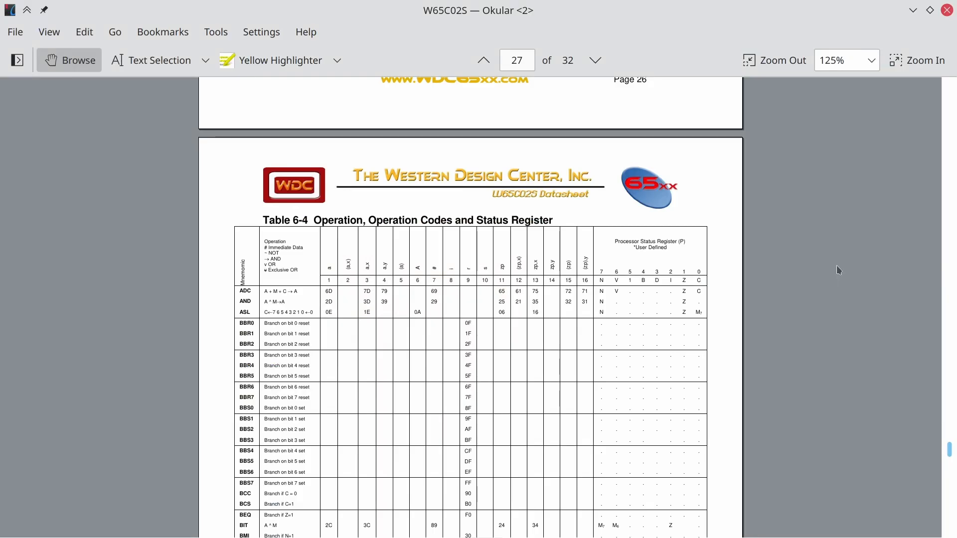
mouse_move(560, 408)
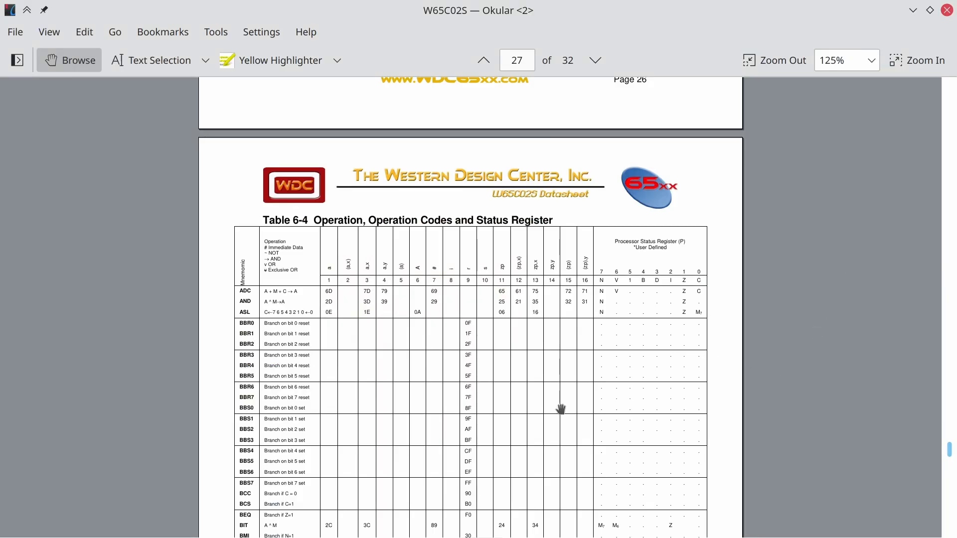
mouse_move(282, 332)
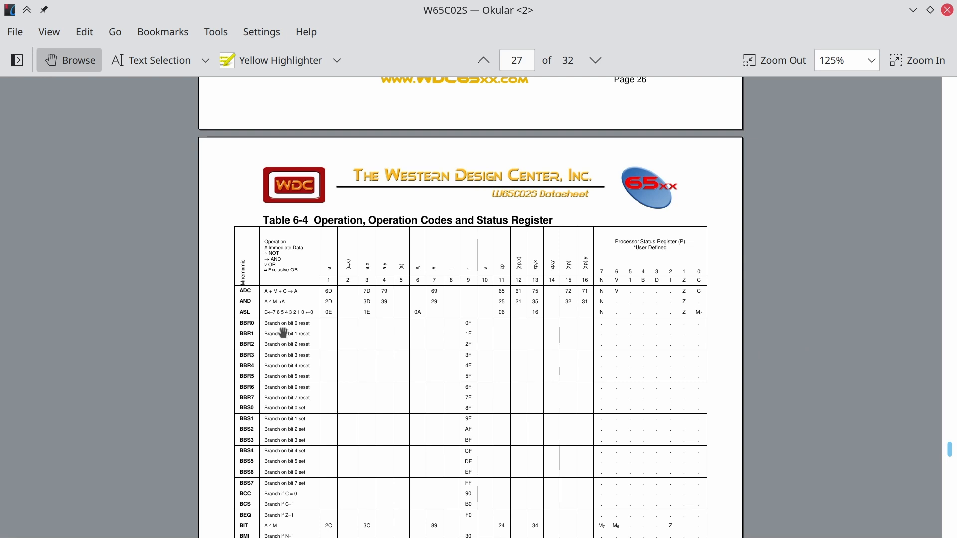
mouse_move(247, 320)
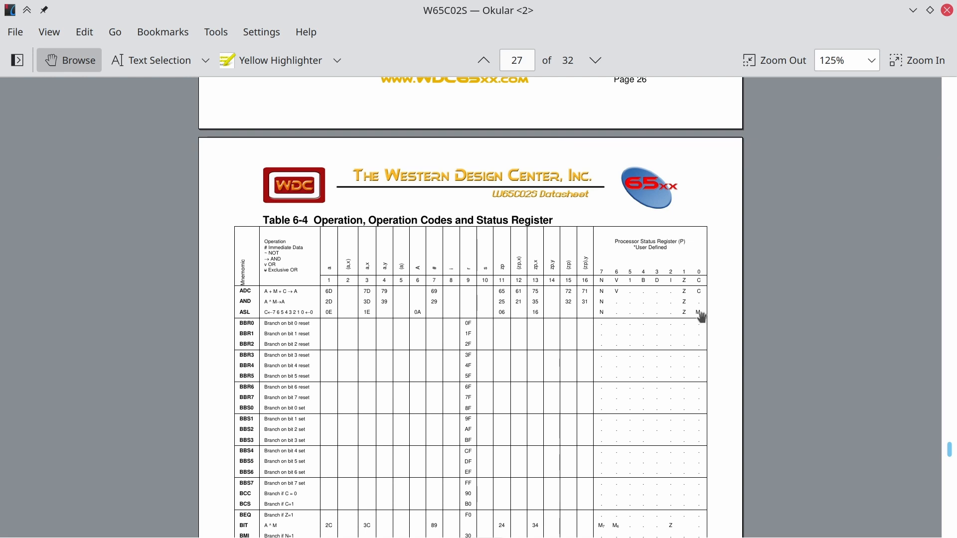
mouse_move(713, 305)
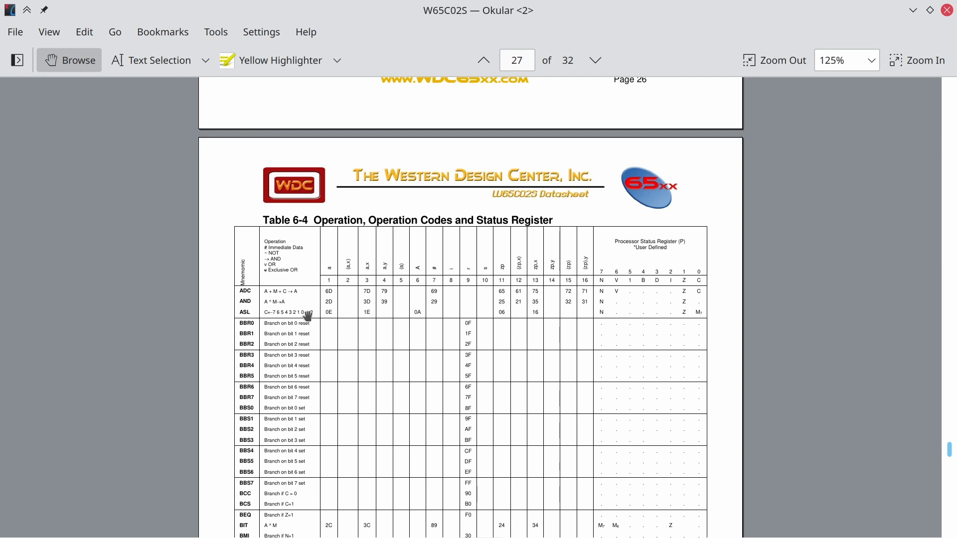
mouse_move(710, 319)
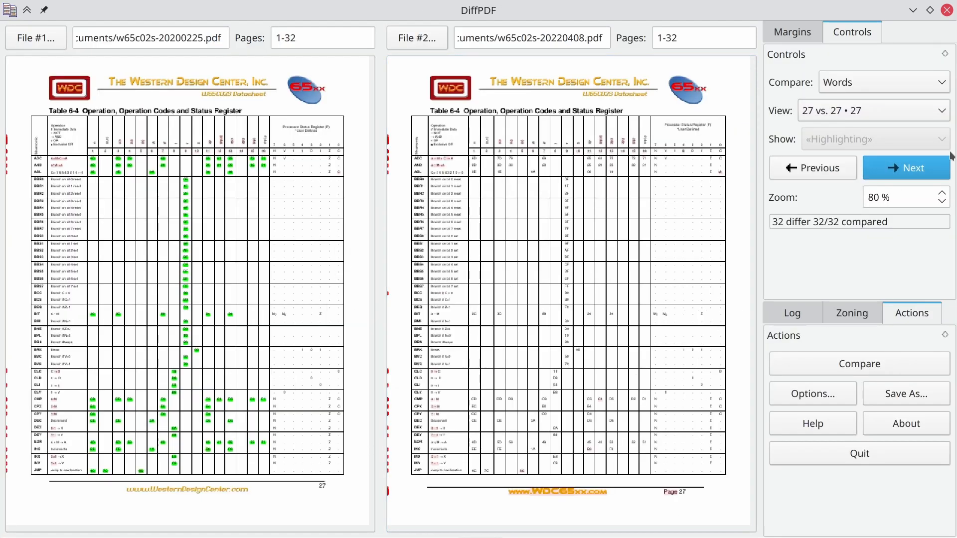
Advance from the 27 vs. 27 comparison to the differing page 28
click(906, 168)
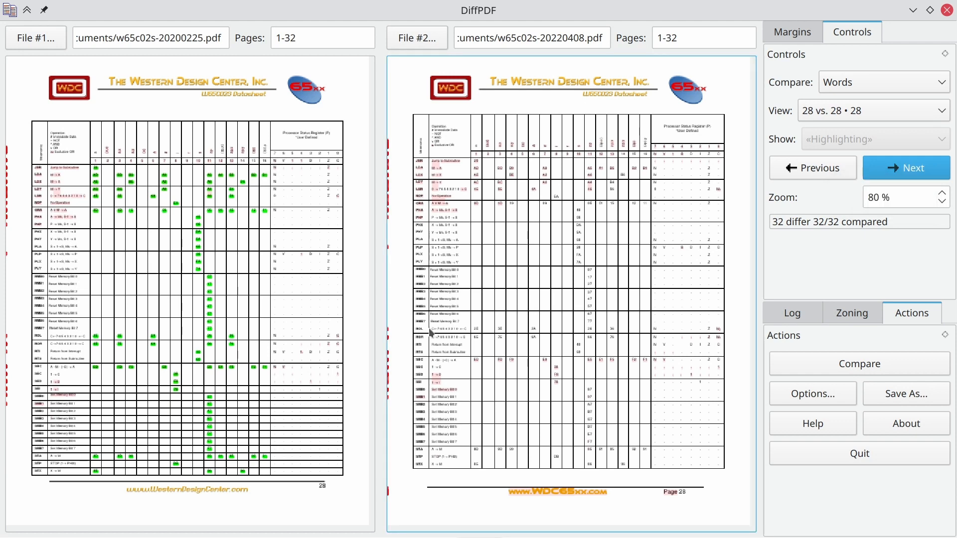
mouse_move(430, 334)
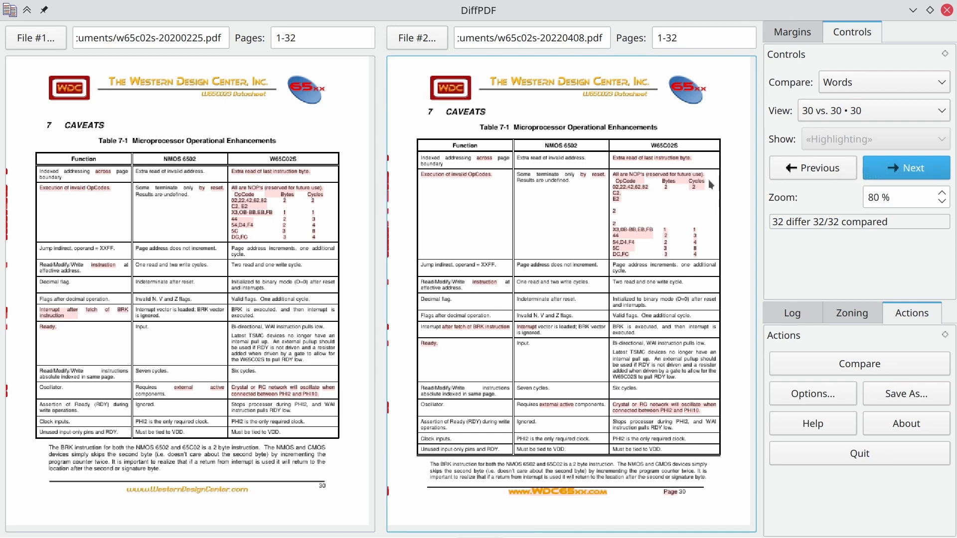
mouse_move(822, 260)
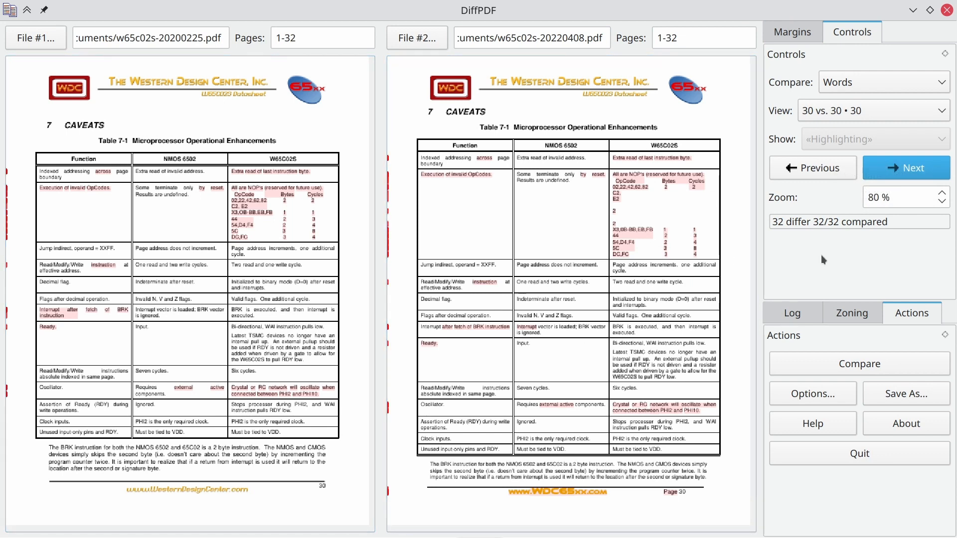